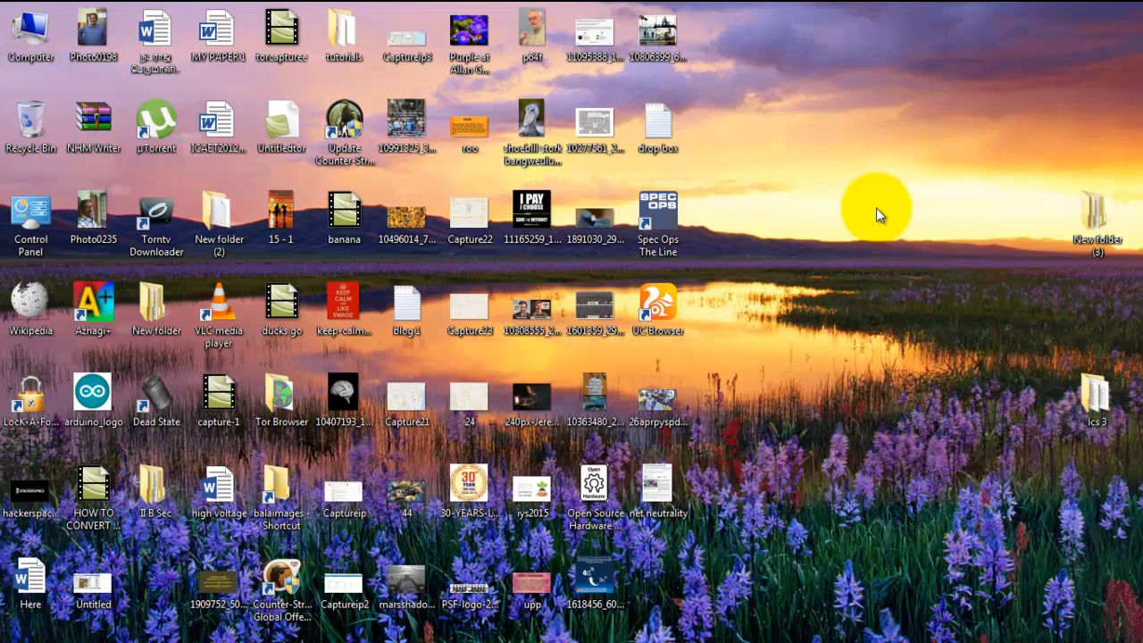
{"action": "mouse_move", "coordinate": [874, 187]}
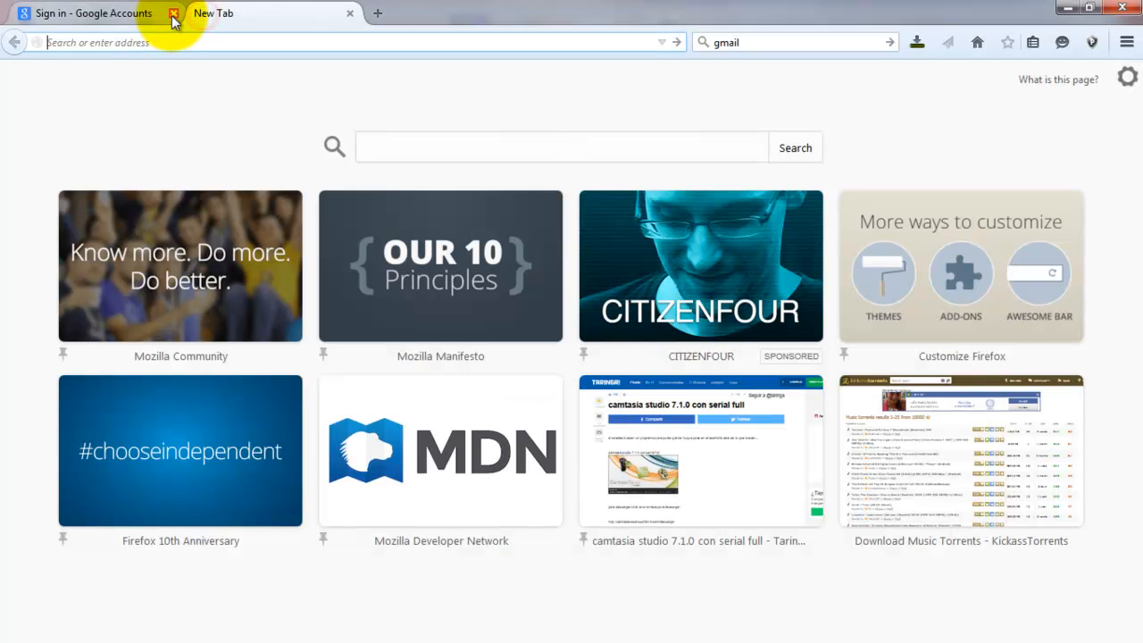
- Close the sign-in tab, search add-ons for 'lazara', and install Lazarus: Form Recovery
{"action": "left_click", "coordinate": [174, 12]}
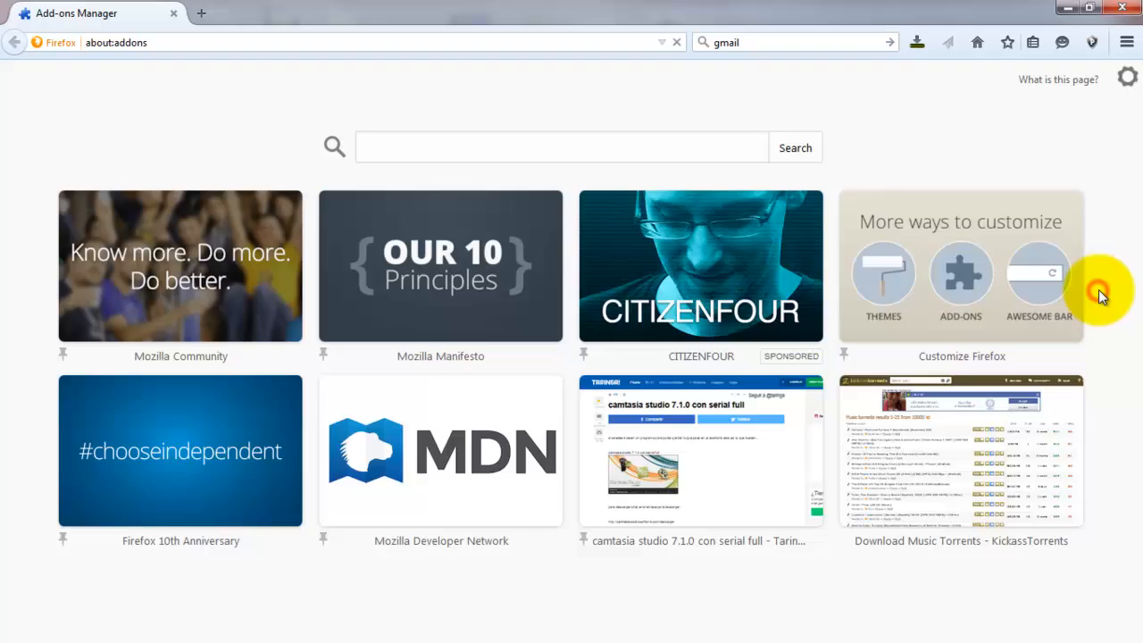
{"action": "left_click", "coordinate": [960, 272]}
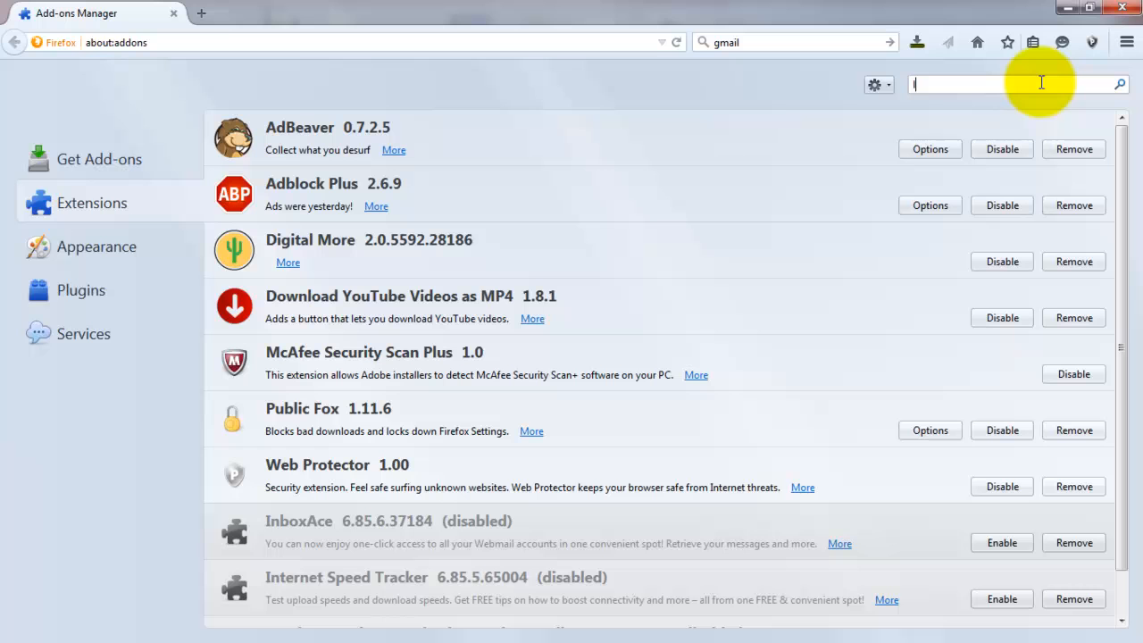
{"action": "type", "text": "lazaraus"}
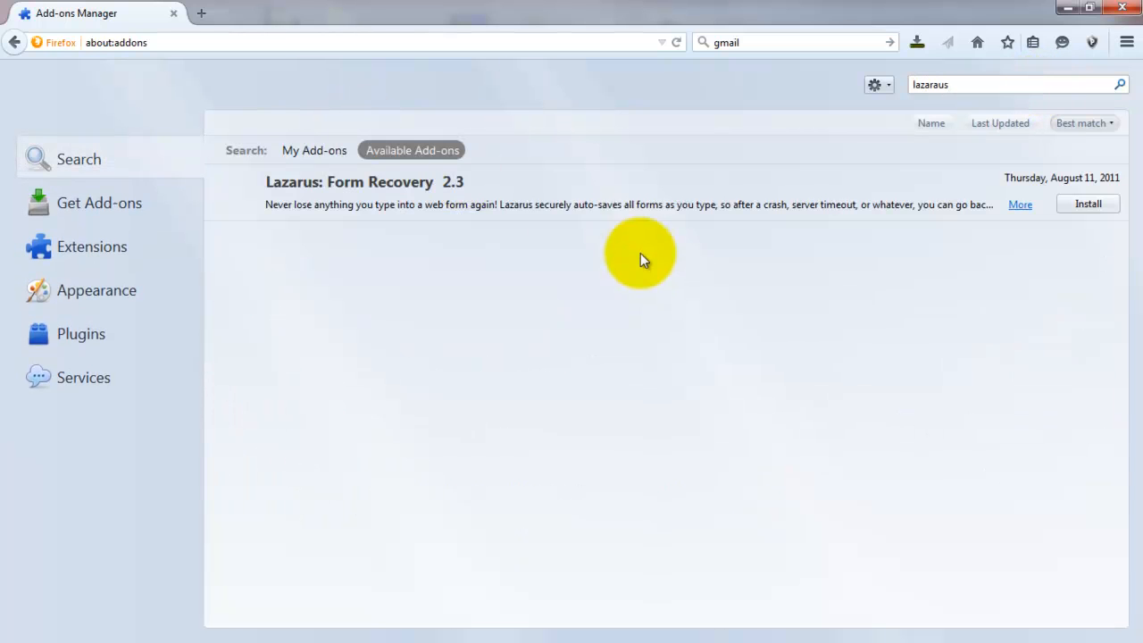
{"action": "mouse_move", "coordinate": [549, 156]}
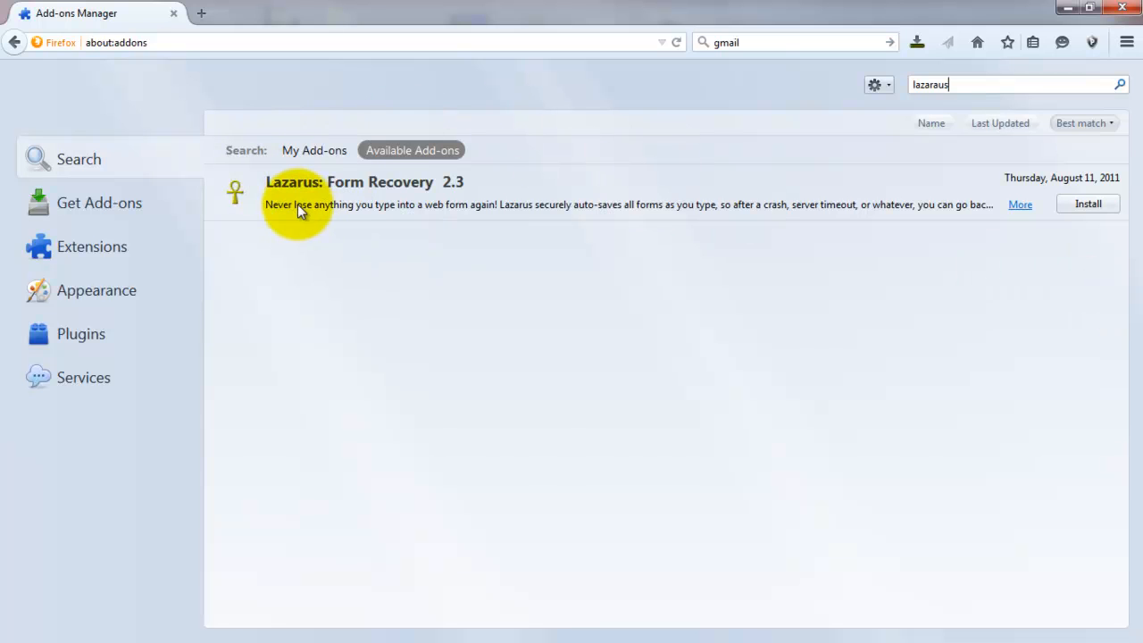
{"action": "mouse_move", "coordinate": [766, 269]}
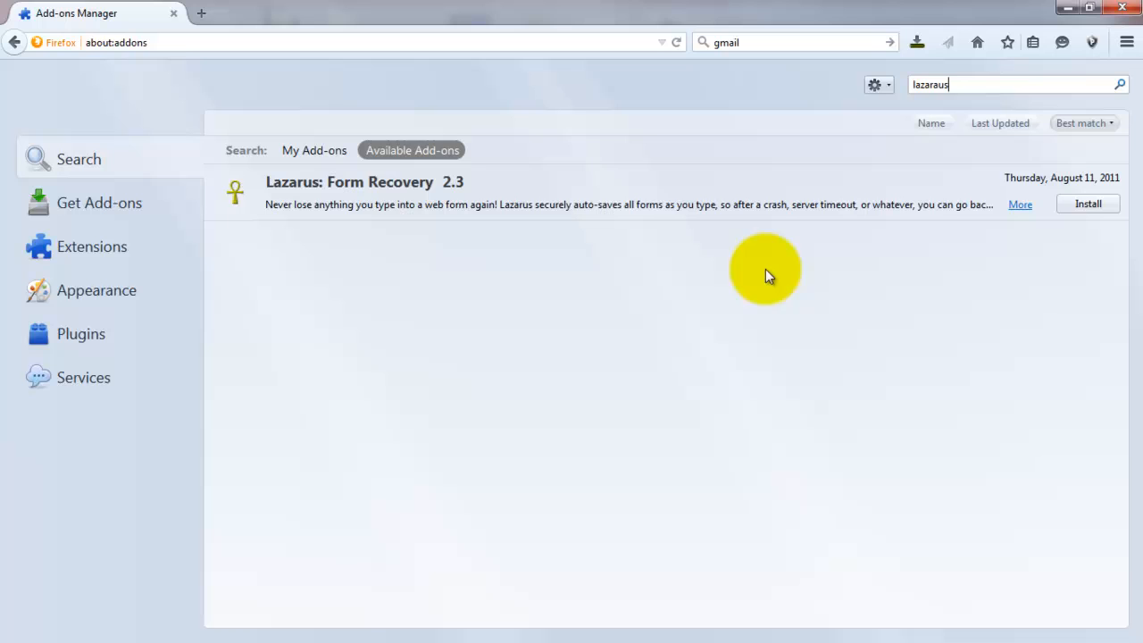
{"action": "left_click", "coordinate": [1088, 204]}
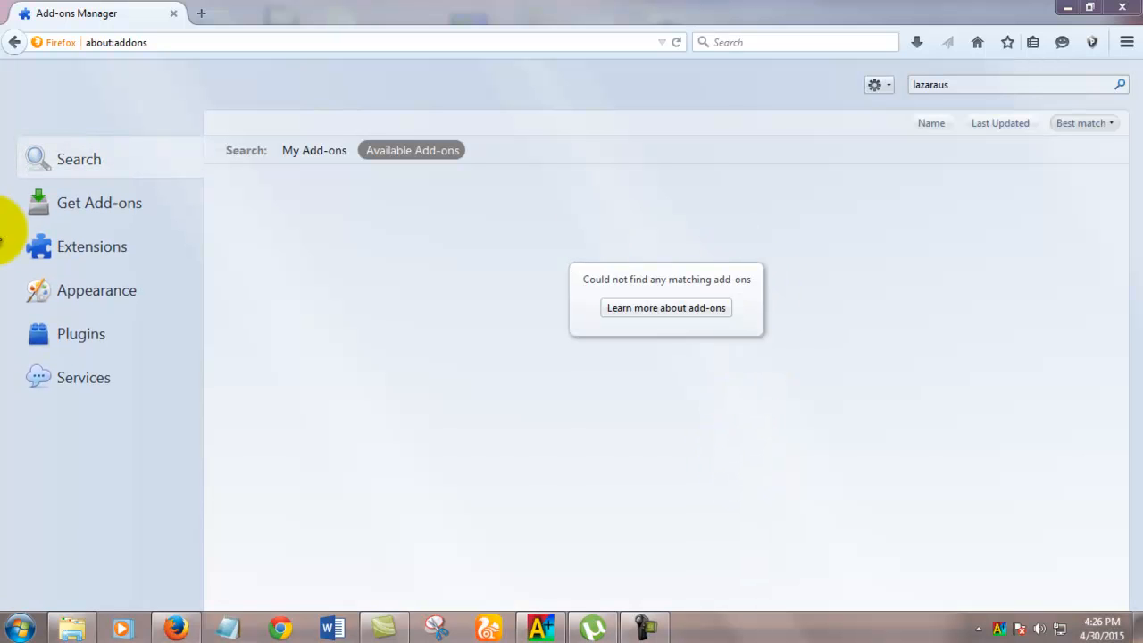
{"action": "mouse_move", "coordinate": [92, 246]}
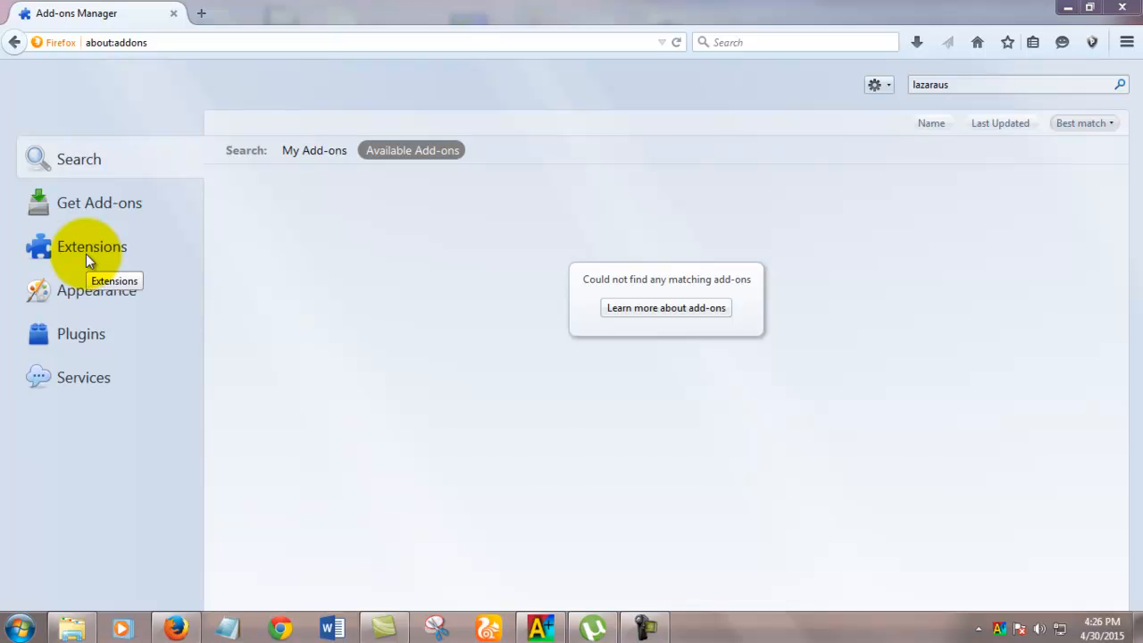
- In Lazarus options, browse the tabs, check Save passwords under Security, and confirm with OK
{"action": "left_click", "coordinate": [92, 246]}
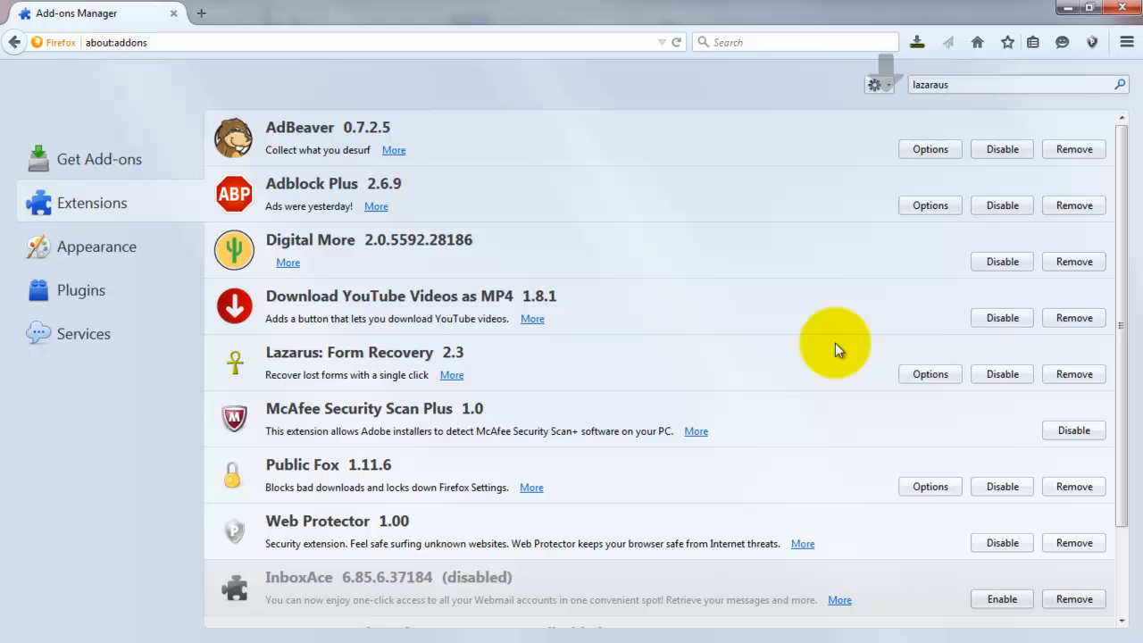
{"action": "left_click", "coordinate": [929, 373]}
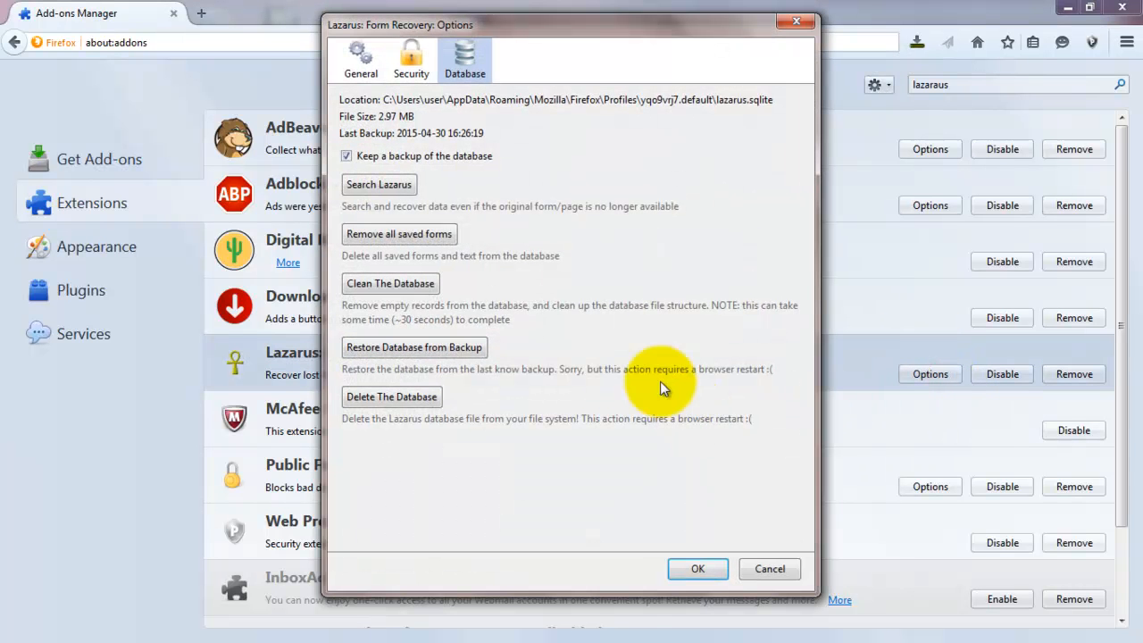
{"action": "mouse_move", "coordinate": [378, 184]}
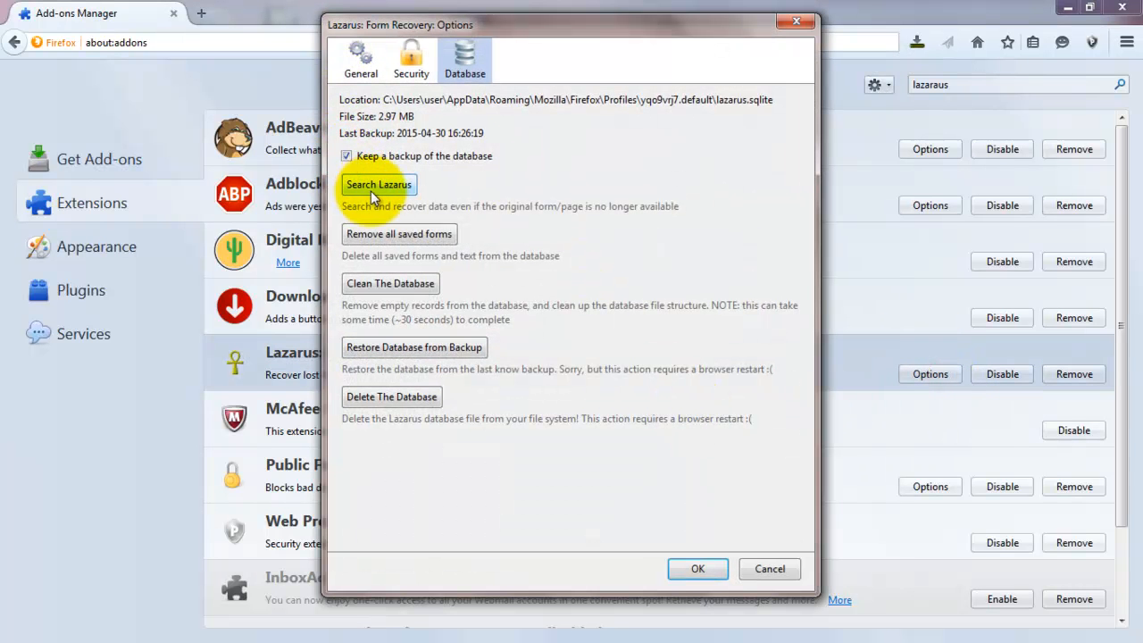
{"action": "left_click", "coordinate": [360, 59]}
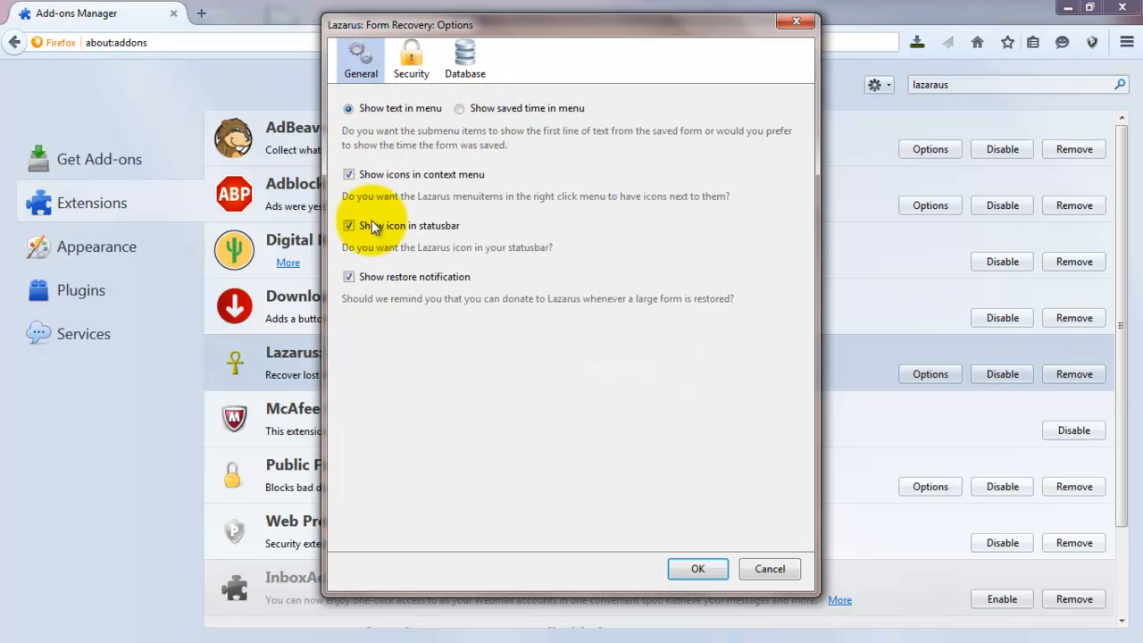
{"action": "left_click", "coordinate": [411, 60]}
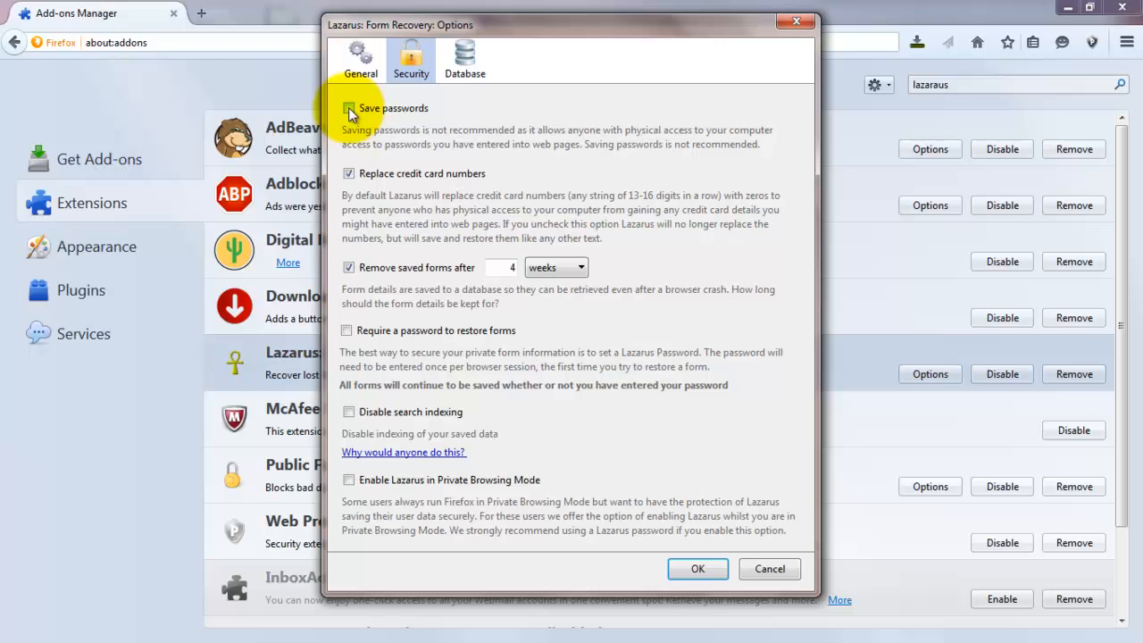
{"action": "left_click", "coordinate": [349, 108]}
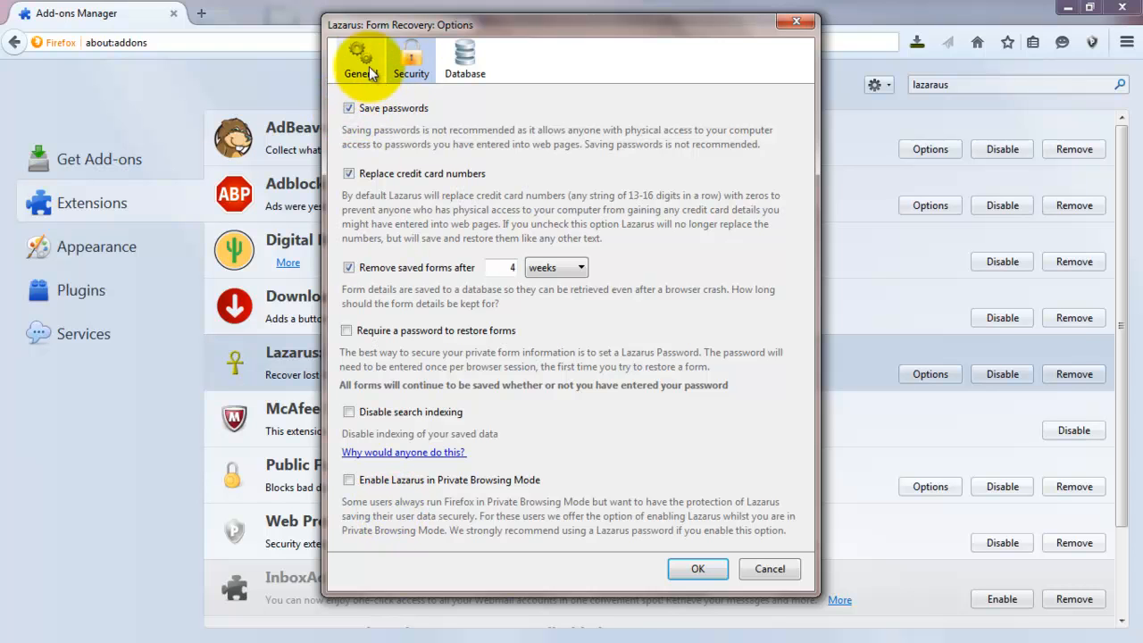
{"action": "left_click", "coordinate": [698, 569]}
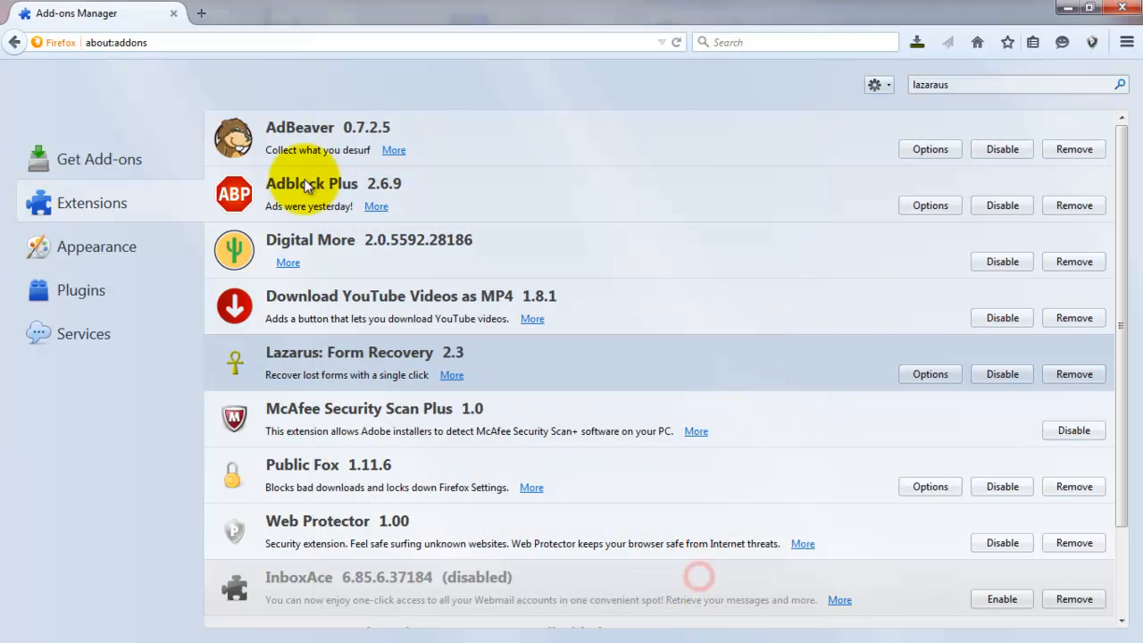
- In a new tab, open Gmail's sign-in page and choose to add another account
{"action": "left_click", "coordinate": [201, 12]}
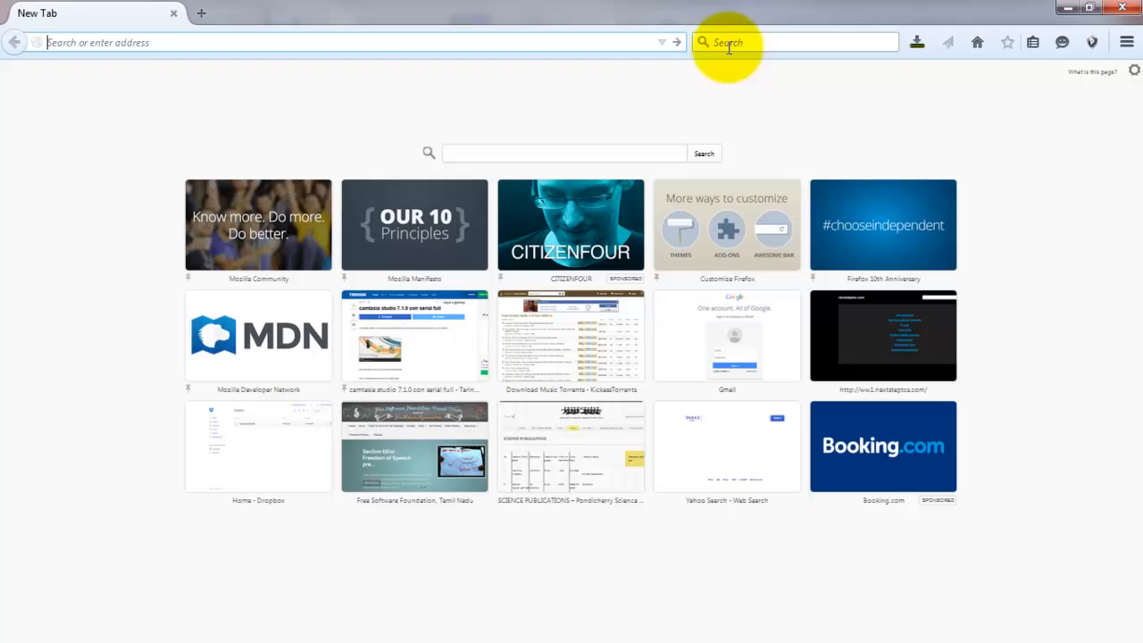
{"action": "mouse_move", "coordinate": [738, 58]}
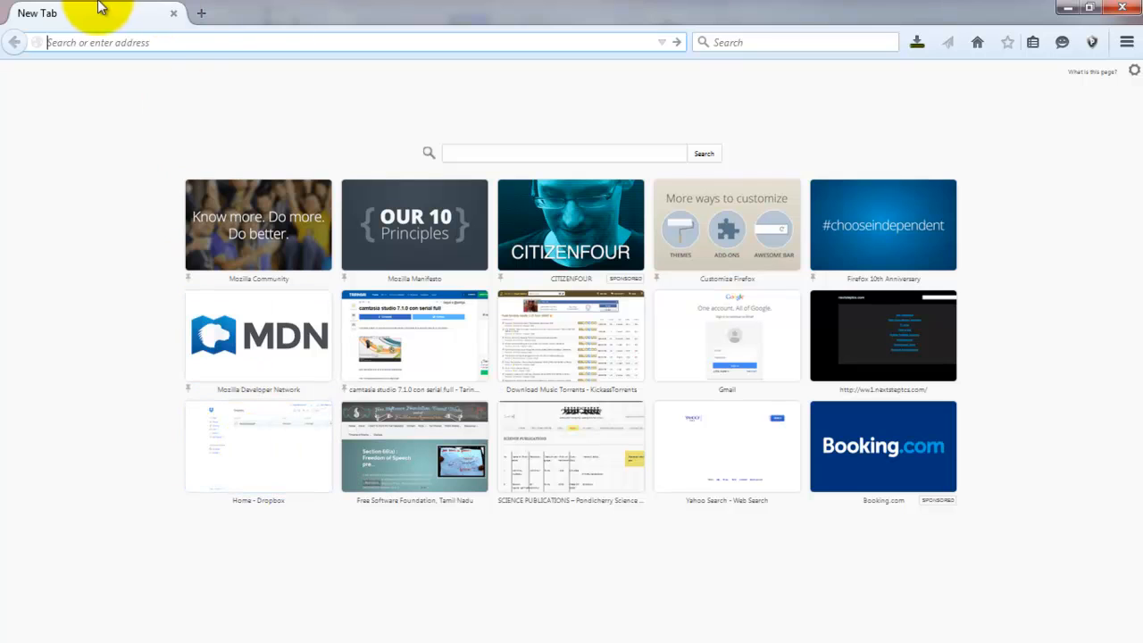
{"action": "mouse_move", "coordinate": [727, 335]}
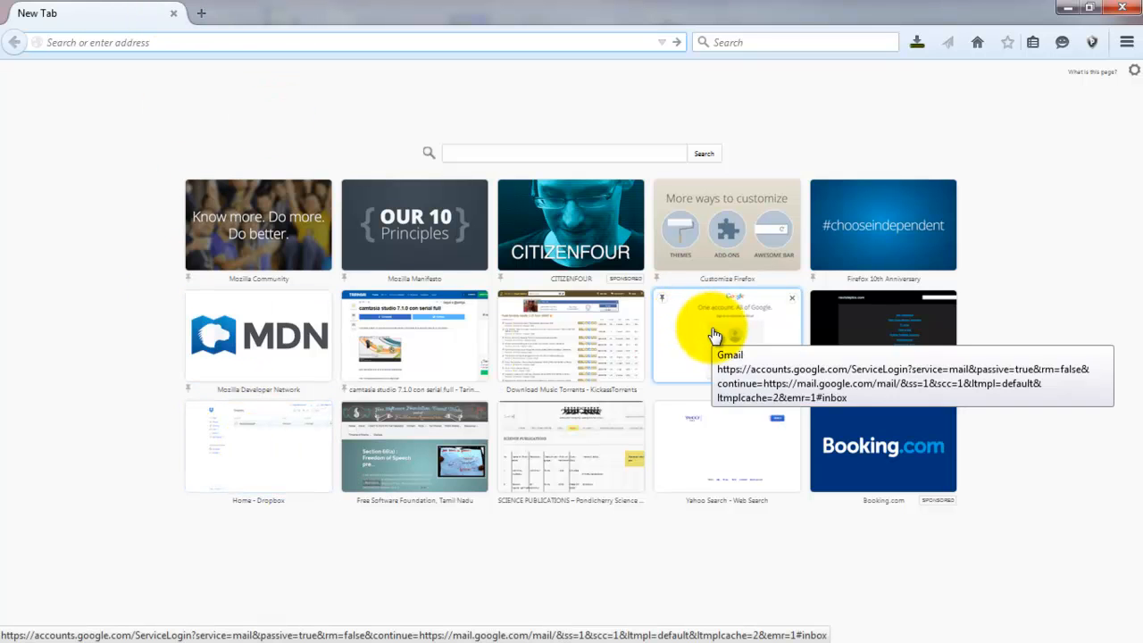
{"action": "mouse_move", "coordinate": [669, 393]}
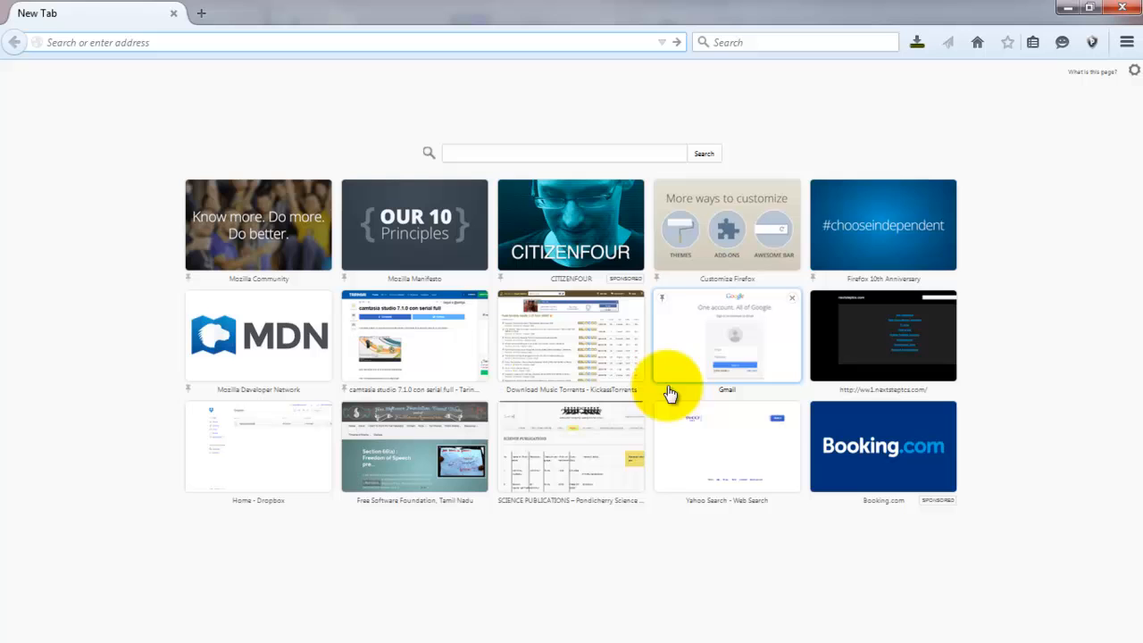
{"action": "left_click", "coordinate": [726, 334]}
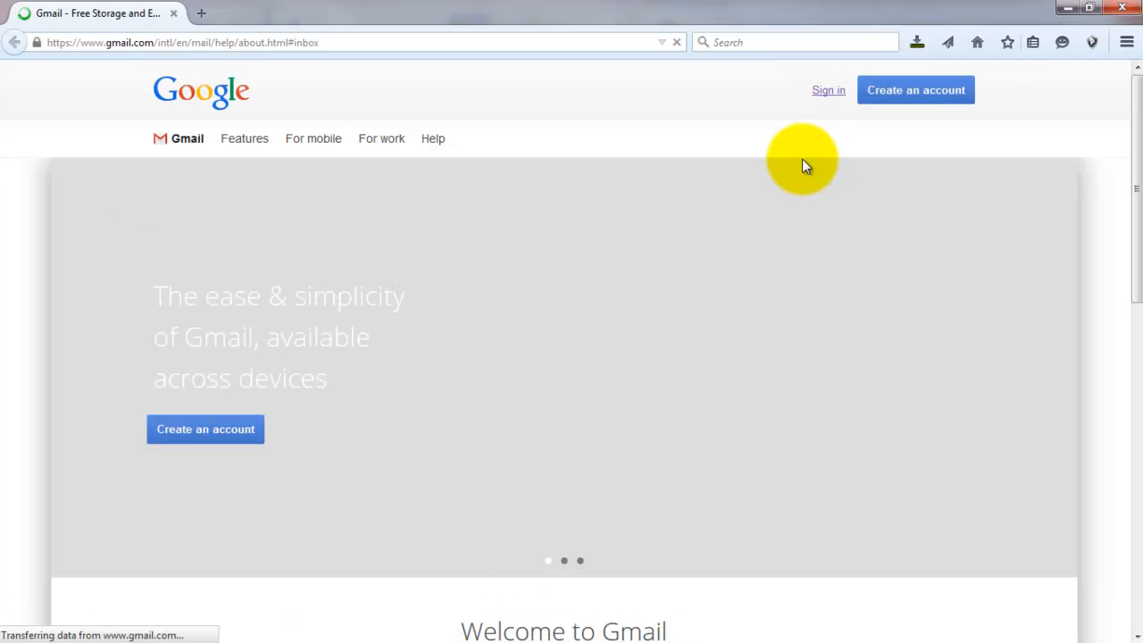
{"action": "mouse_move", "coordinate": [408, 518]}
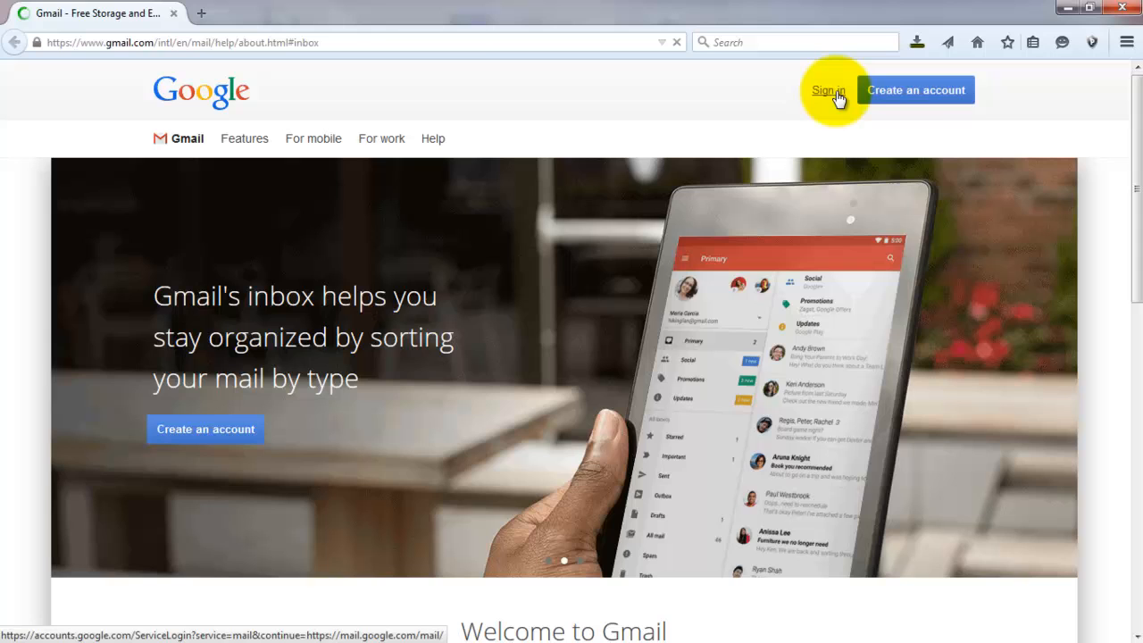
{"action": "left_click", "coordinate": [826, 90]}
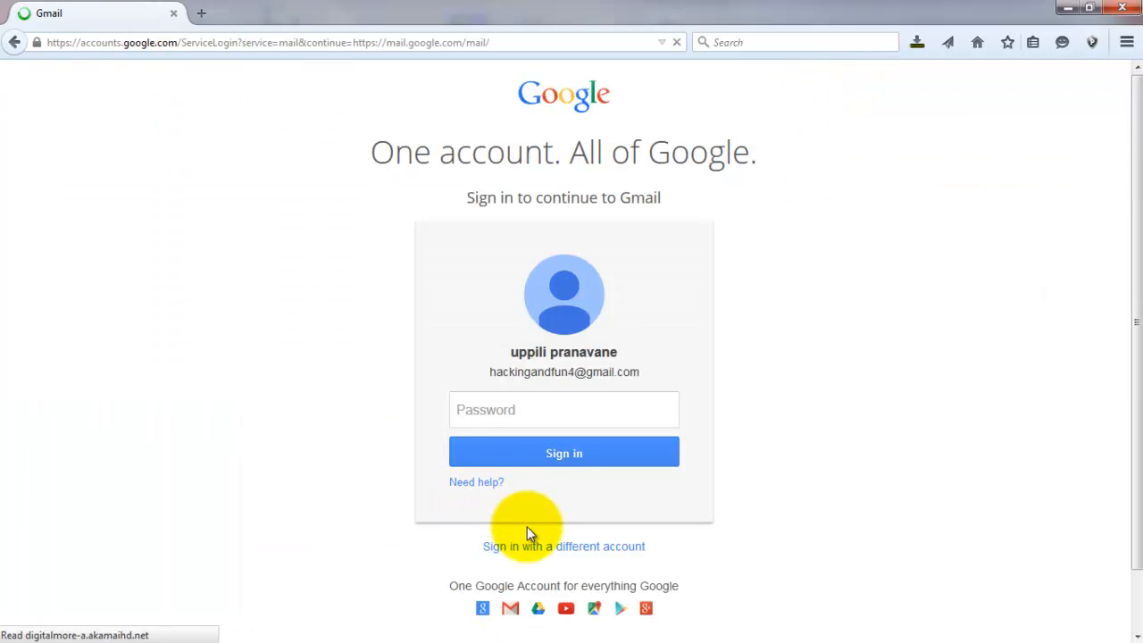
{"action": "left_click", "coordinate": [564, 546]}
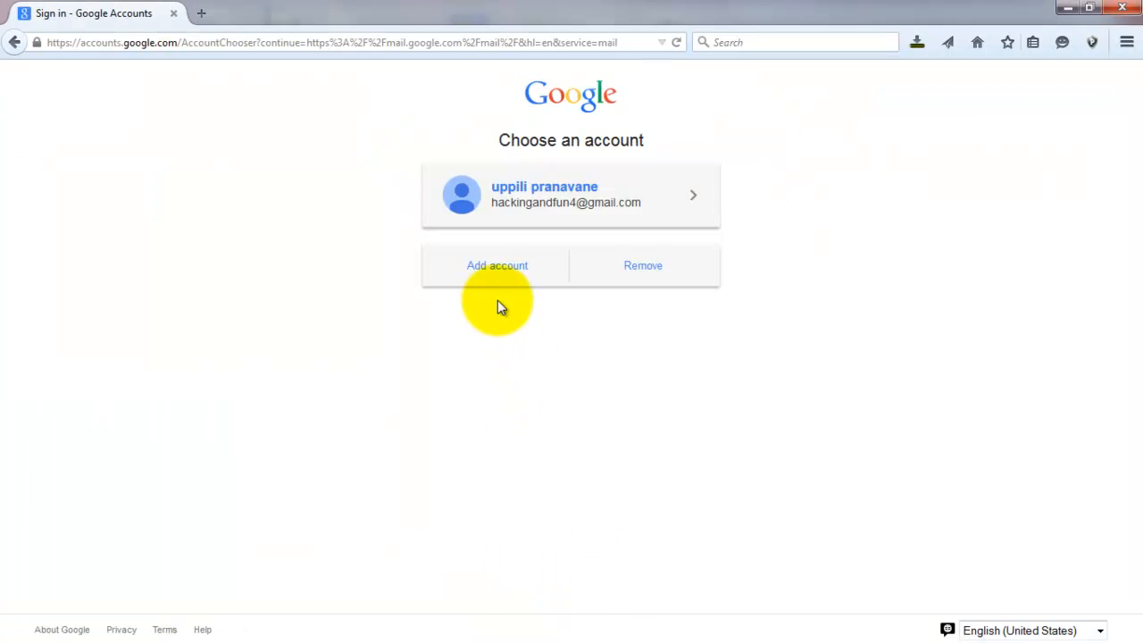
{"action": "left_click", "coordinate": [497, 266]}
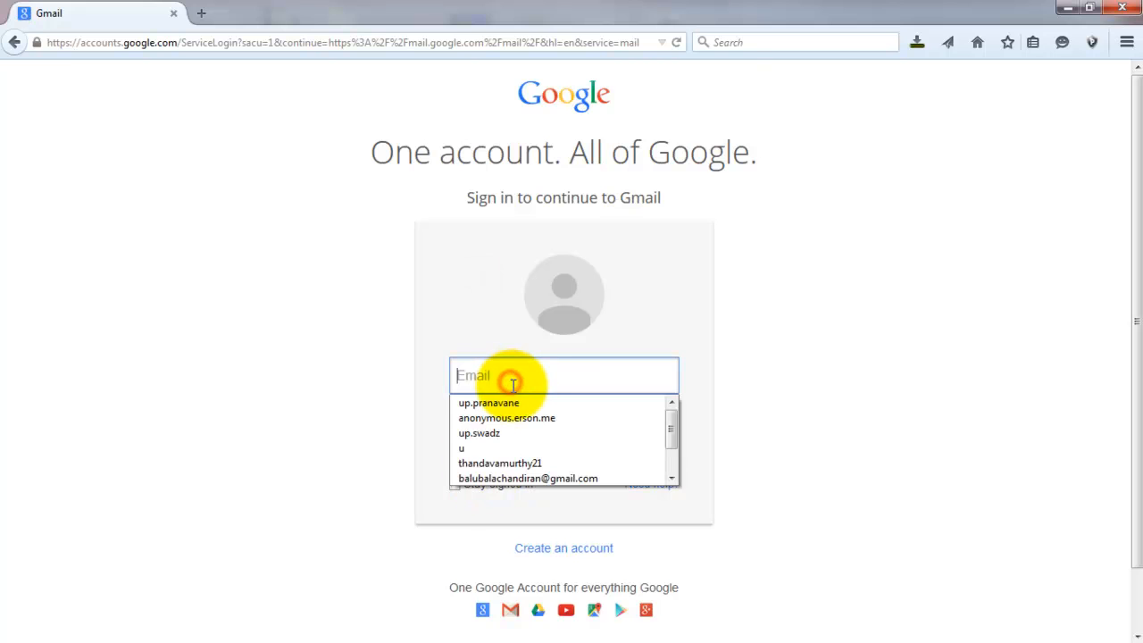
{"action": "mouse_move", "coordinate": [190, 257]}
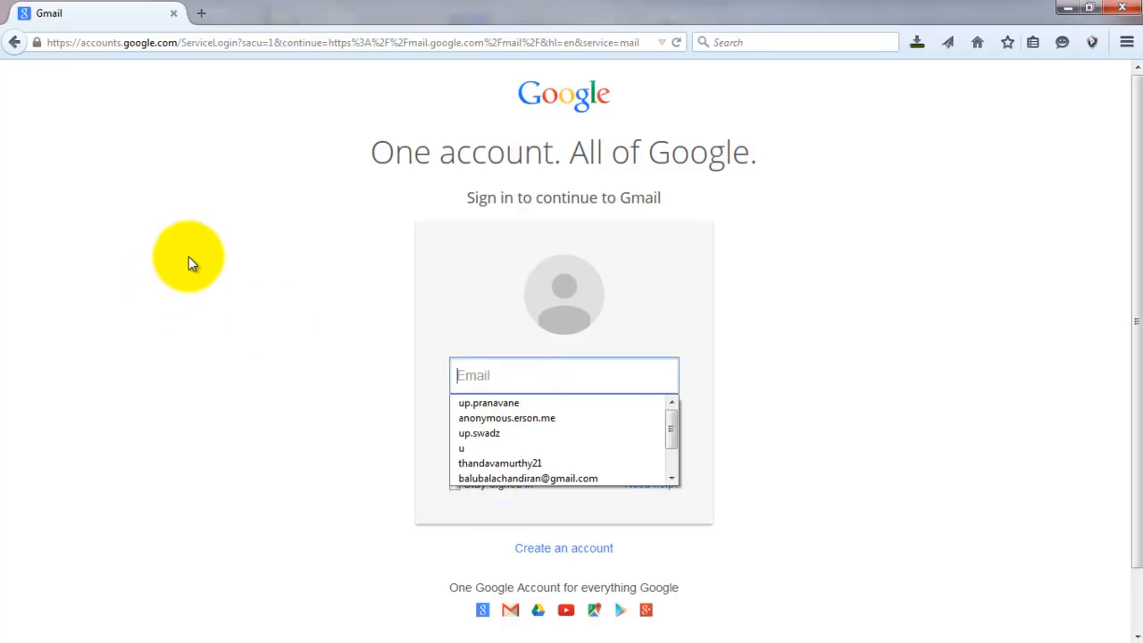
{"action": "mouse_move", "coordinate": [96, 270]}
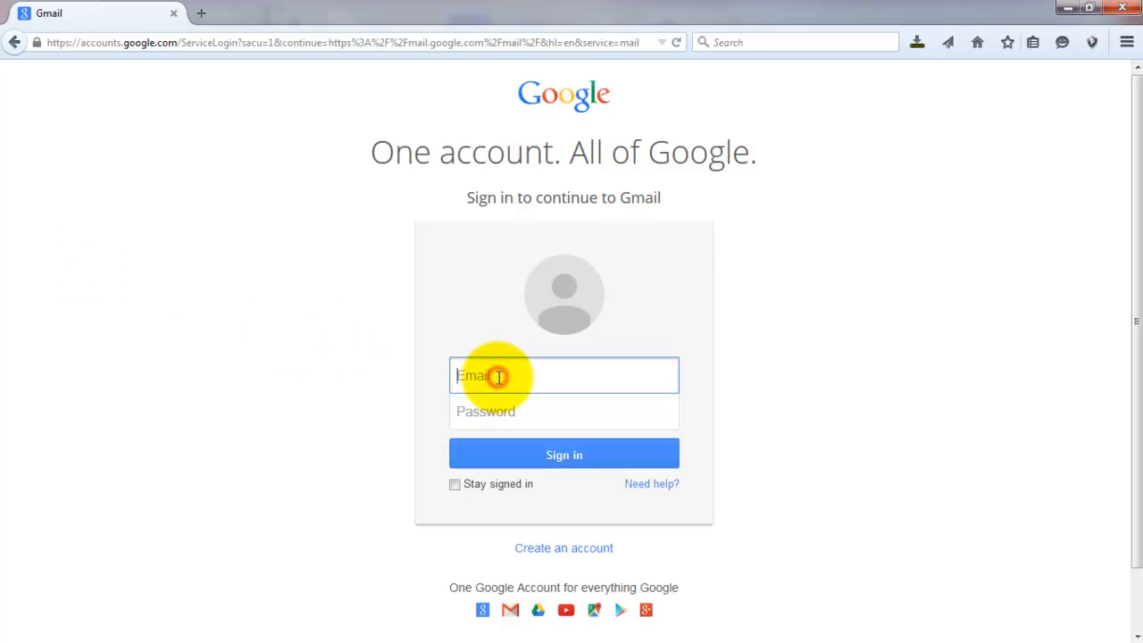
{"action": "type", "text": "hack"}
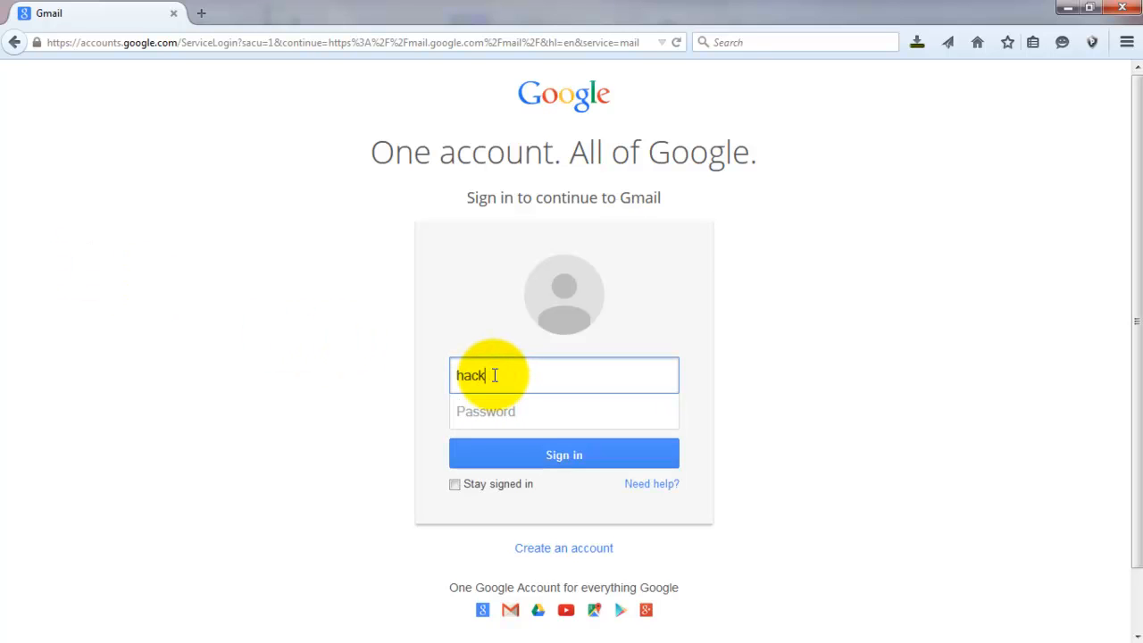
{"action": "type", "text": "ingal"}
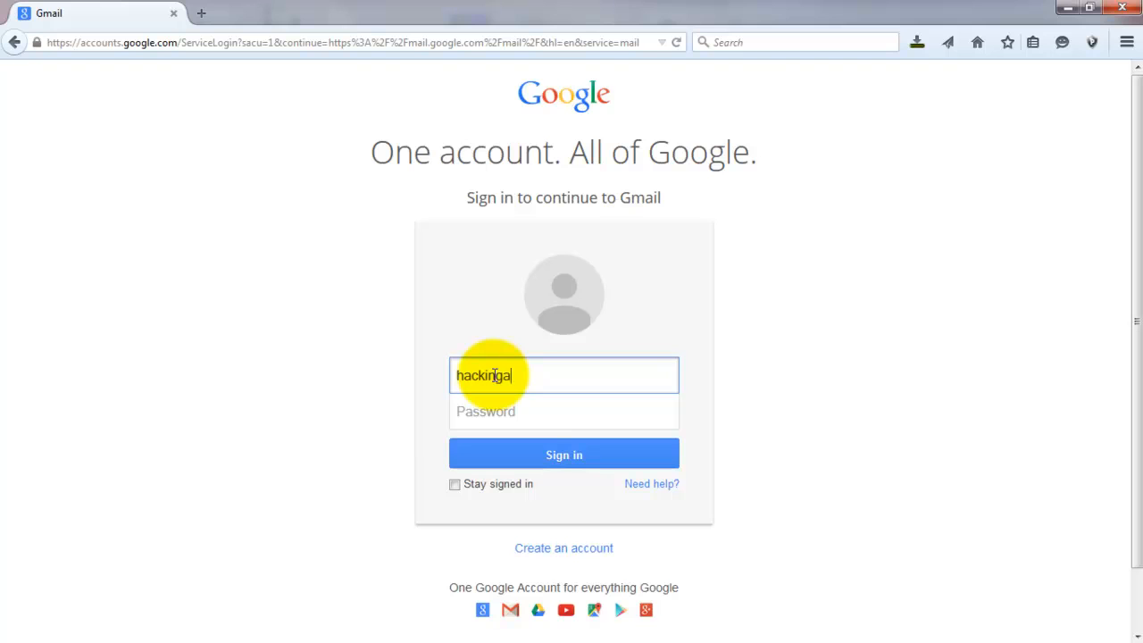
{"action": "type", "text": "ndfun"}
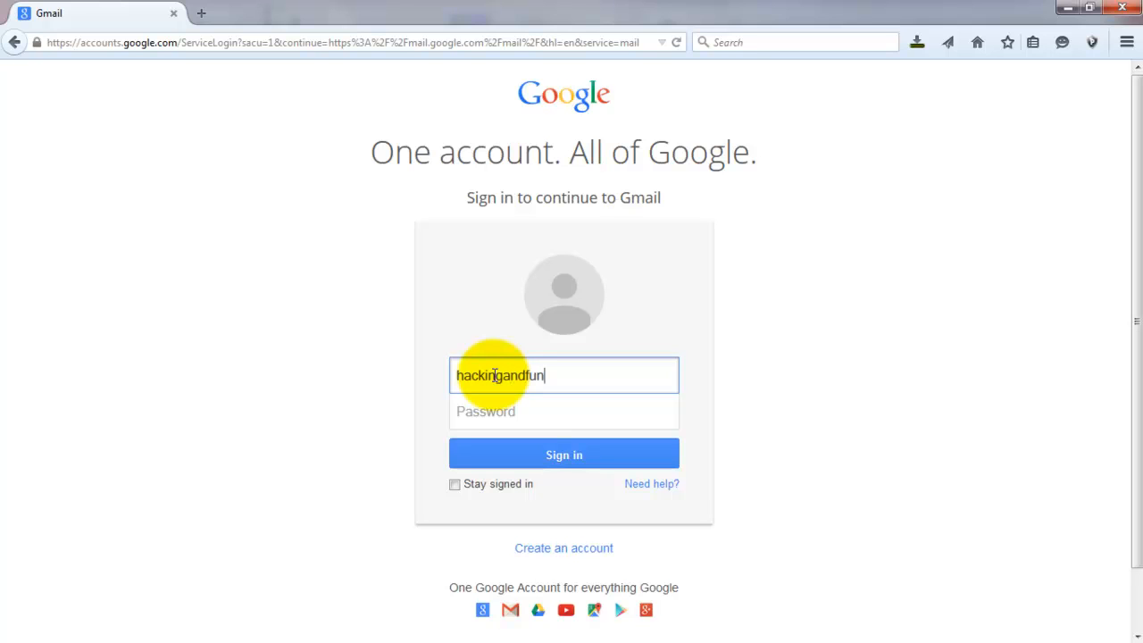
{"action": "type", "text": "4"}
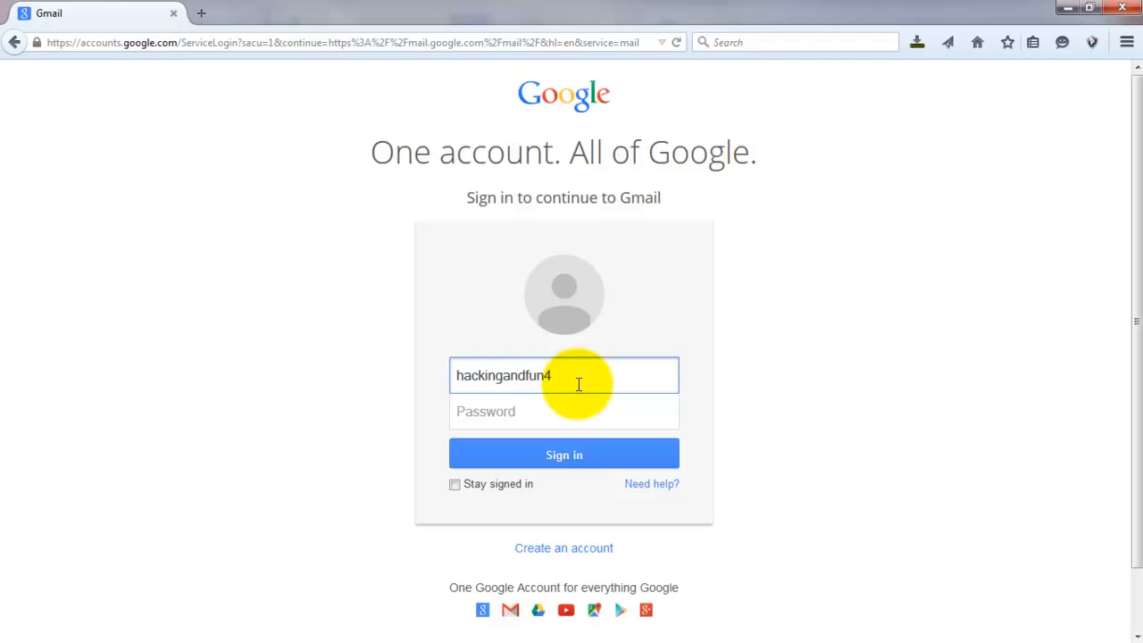
{"action": "left_click", "coordinate": [563, 411]}
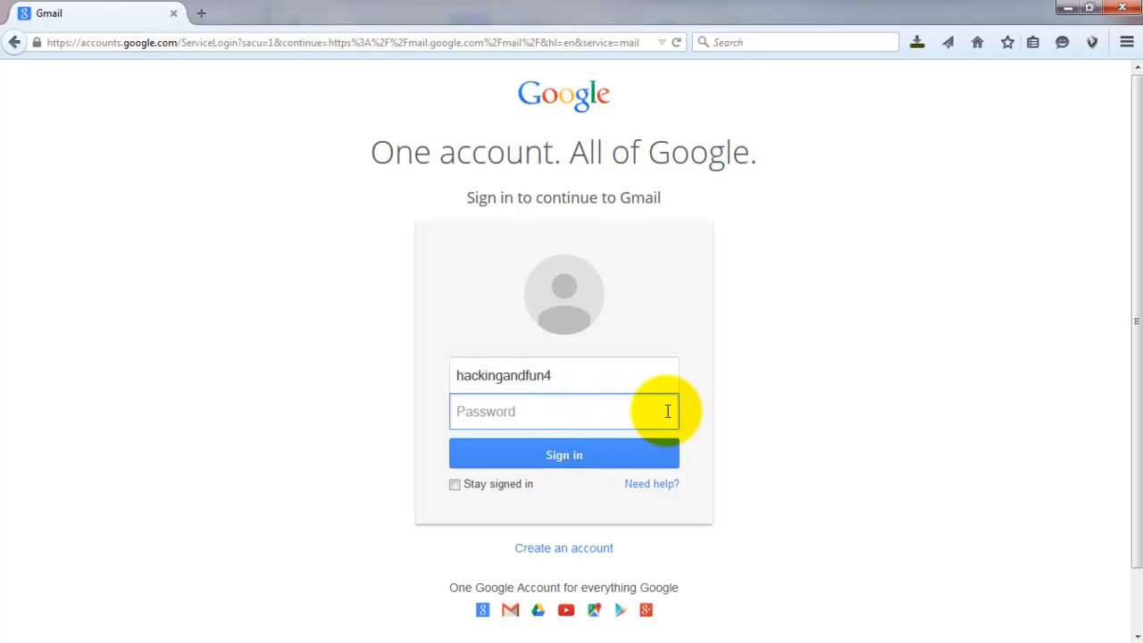
{"action": "type", "text": "••"}
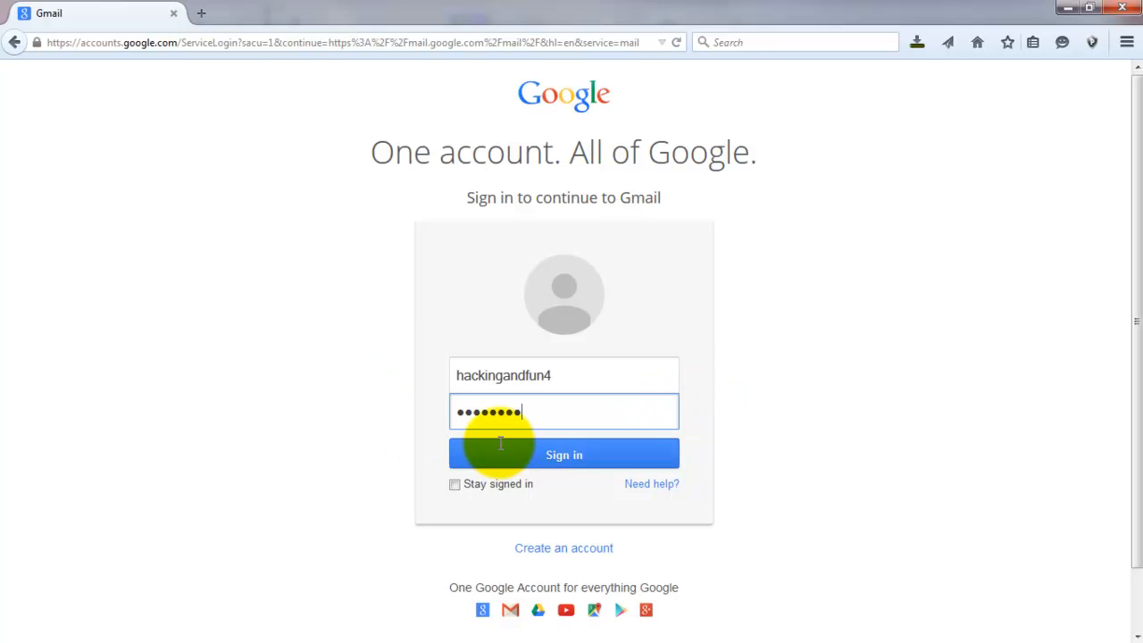
{"action": "left_click", "coordinate": [563, 455]}
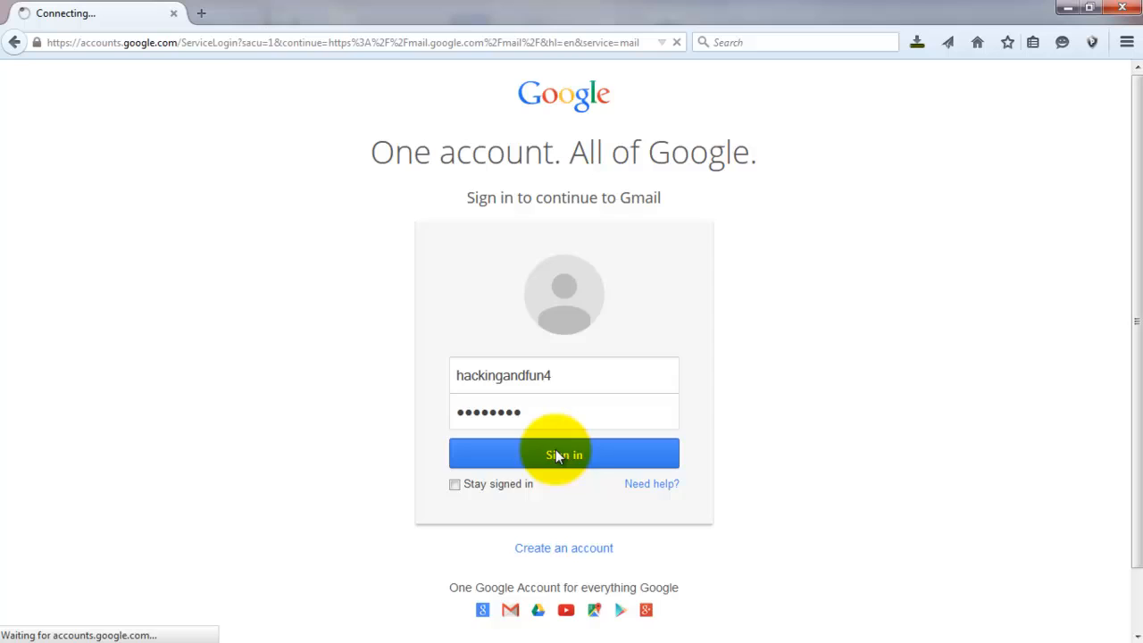
{"action": "left_click", "coordinate": [564, 454]}
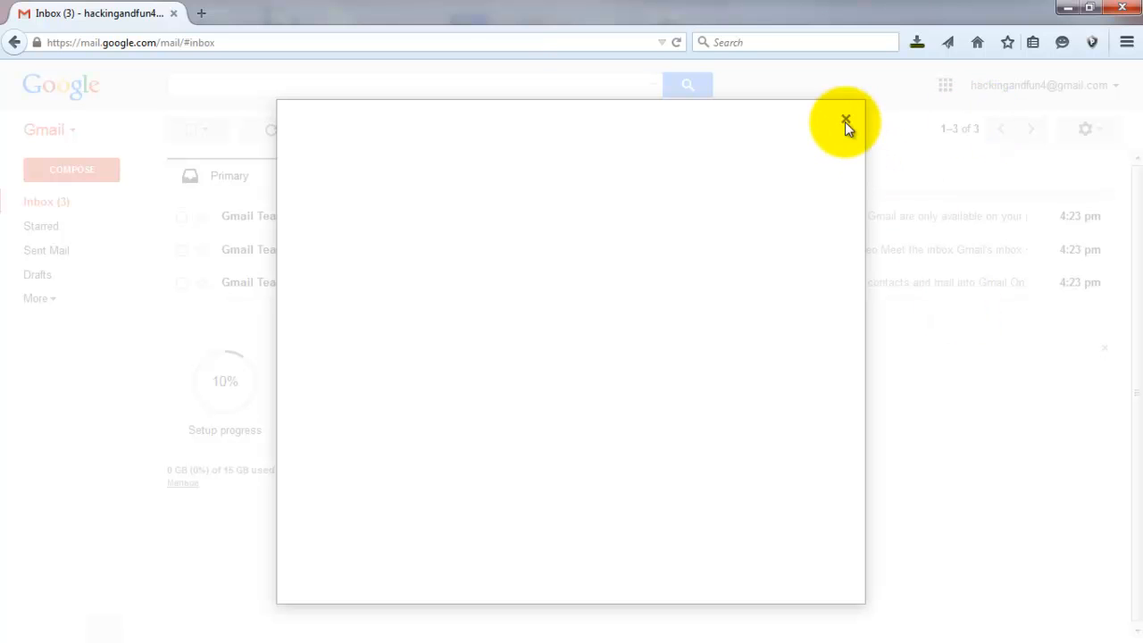
- Close the Gmail welcome overlay and open the account dropdown at top right
{"action": "left_click", "coordinate": [846, 121]}
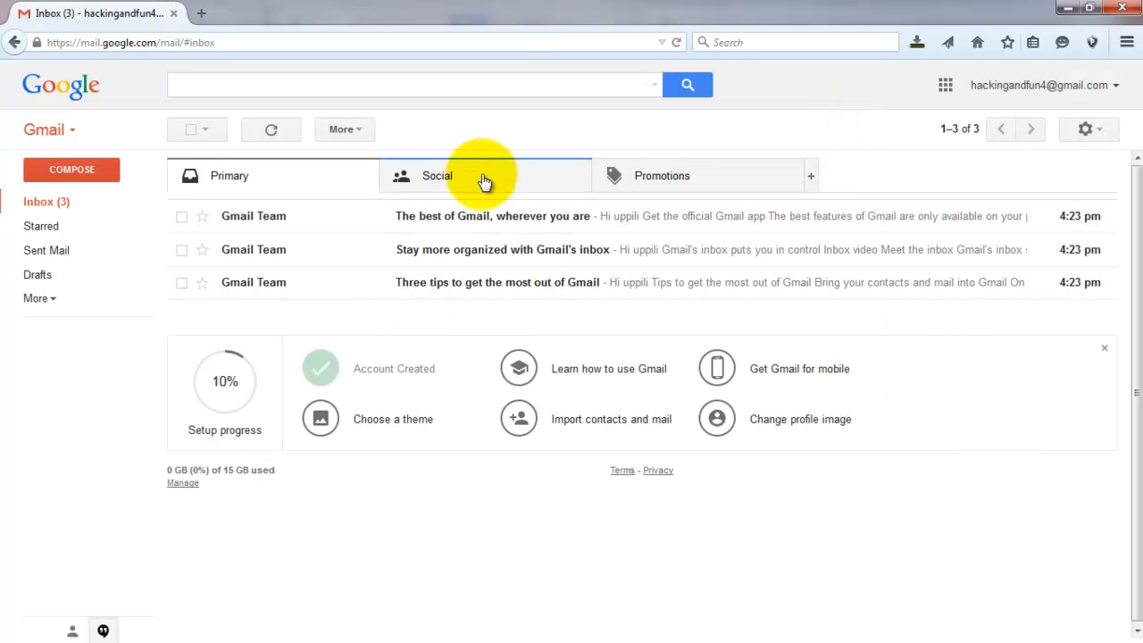
{"action": "mouse_move", "coordinate": [1076, 103]}
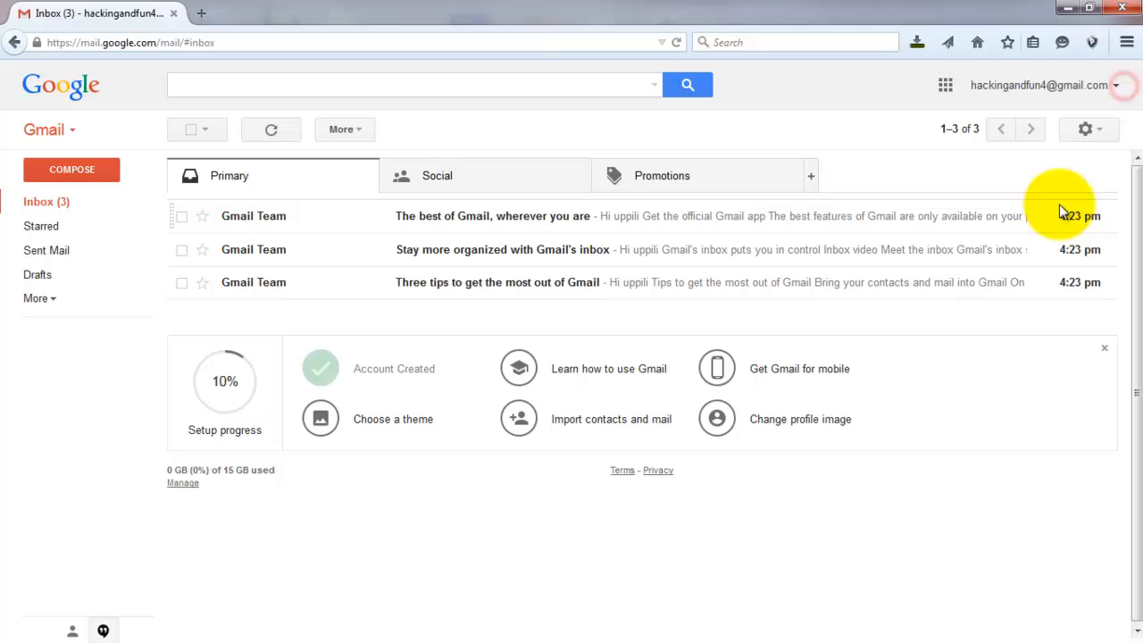
{"action": "left_click", "coordinate": [1077, 249]}
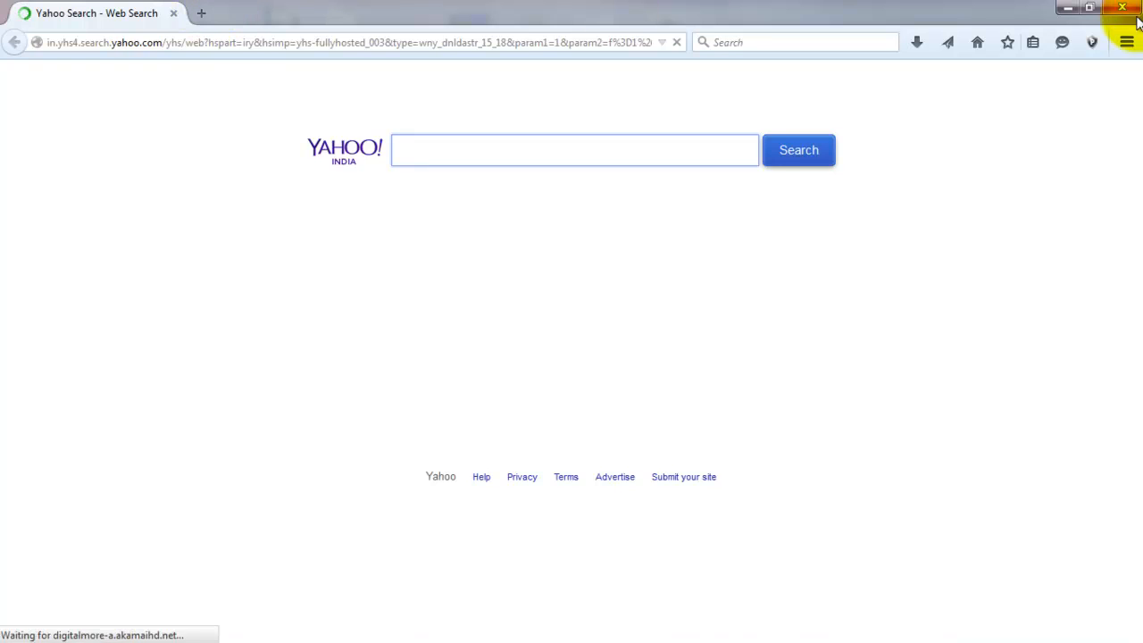
- Open Add-ons from the Firefox hamburger menu
{"action": "left_click", "coordinate": [1127, 42]}
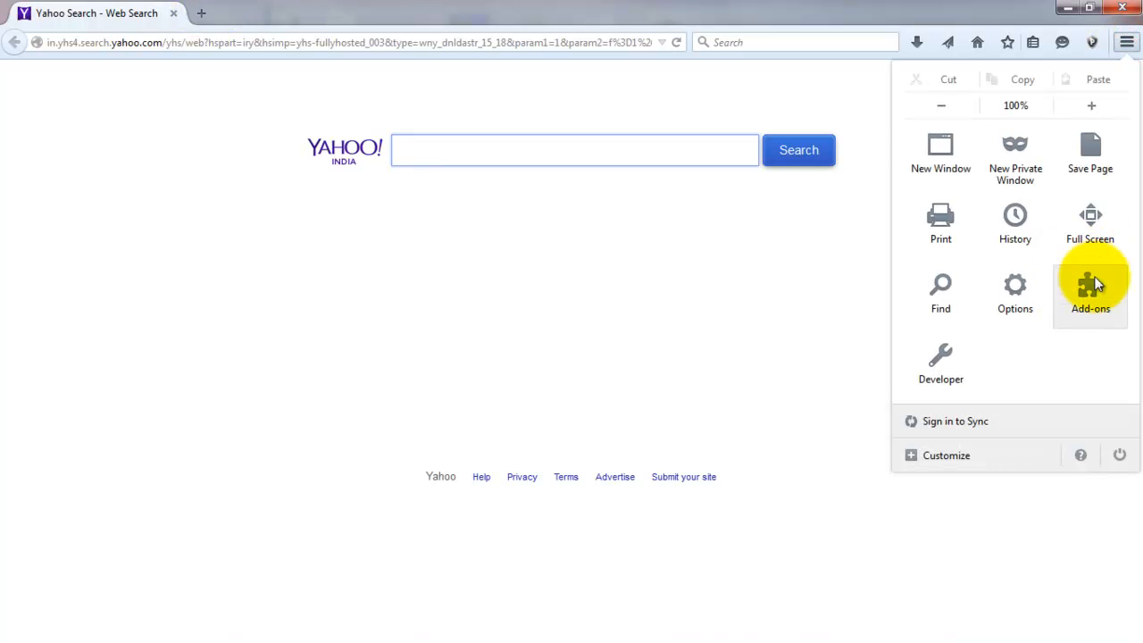
{"action": "left_click", "coordinate": [1089, 294]}
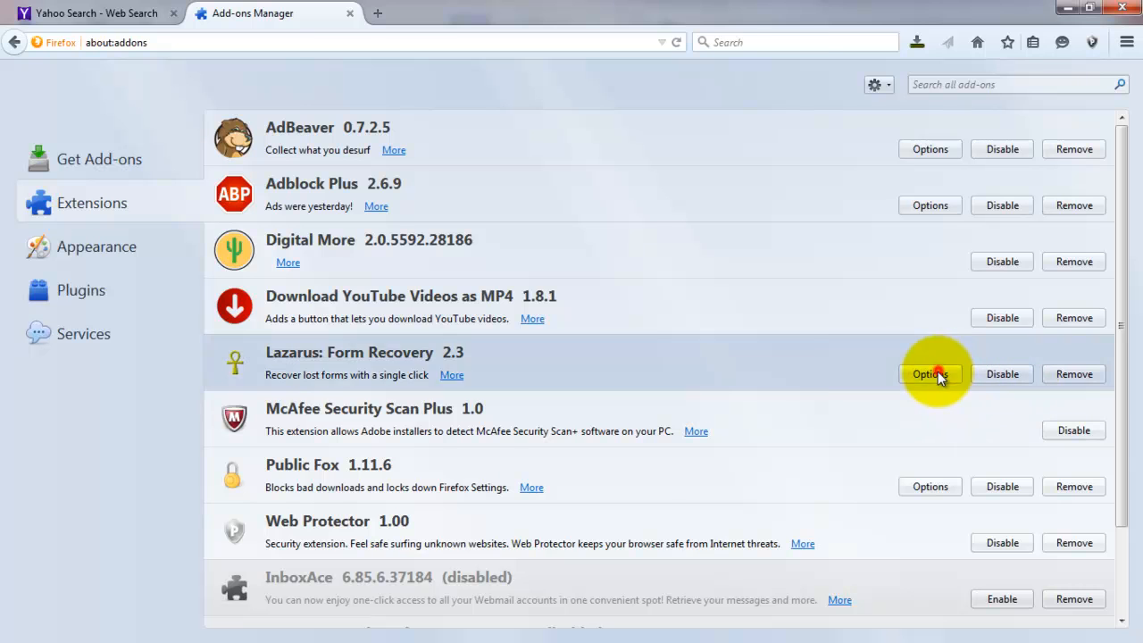
- Search the Lazarus database and recover text from the latest accounts.google.com entry
{"action": "left_click", "coordinate": [930, 373]}
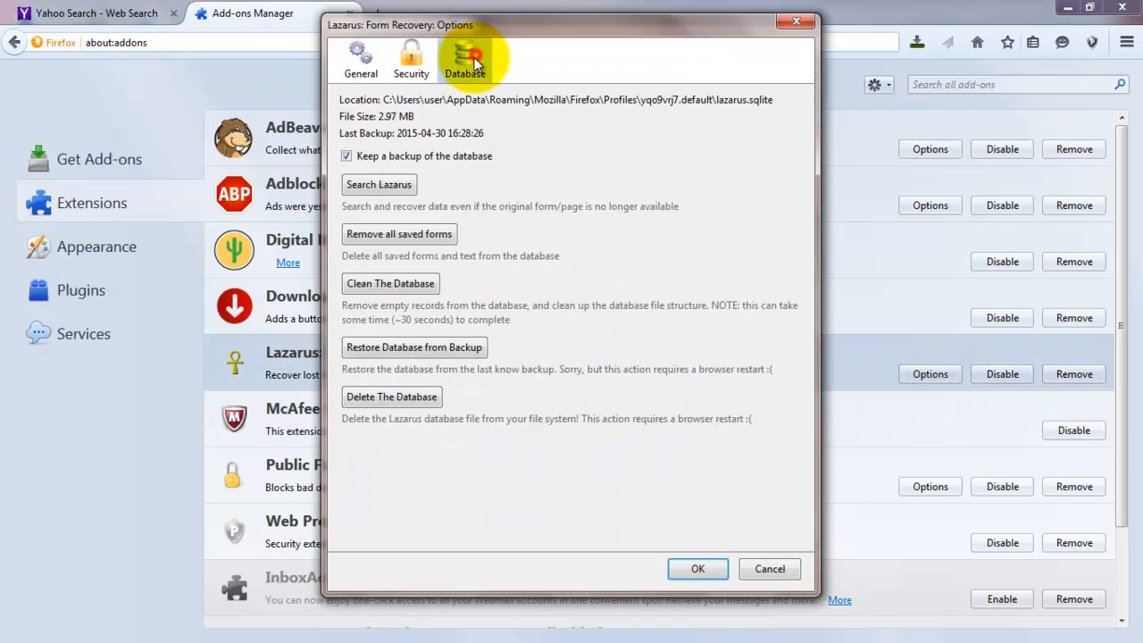
{"action": "left_click", "coordinate": [378, 184]}
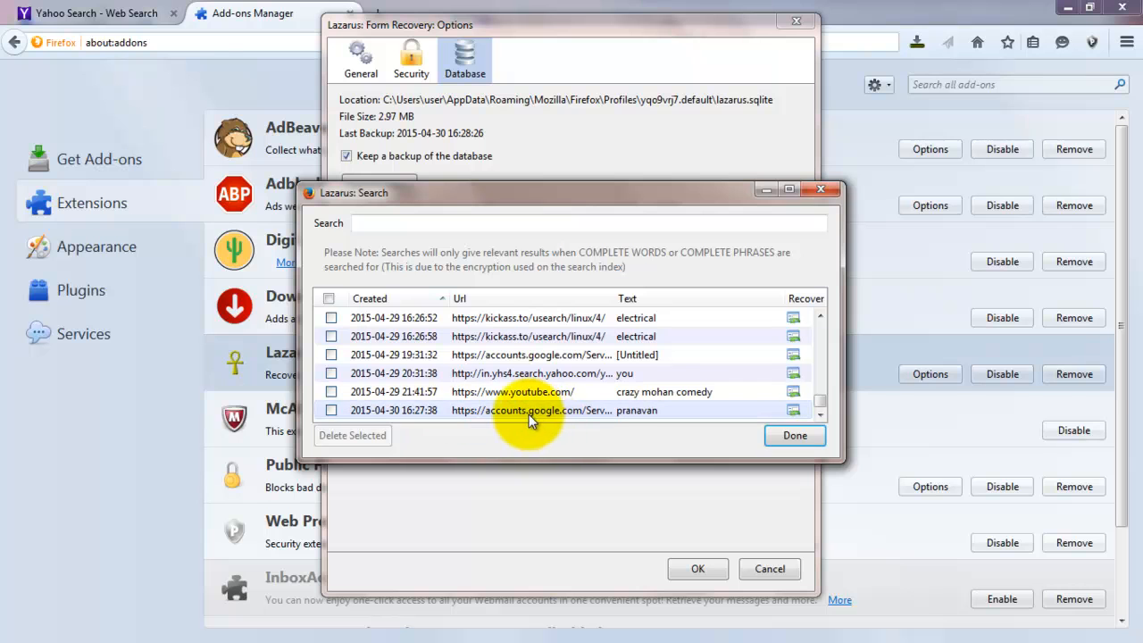
{"action": "left_click", "coordinate": [793, 410]}
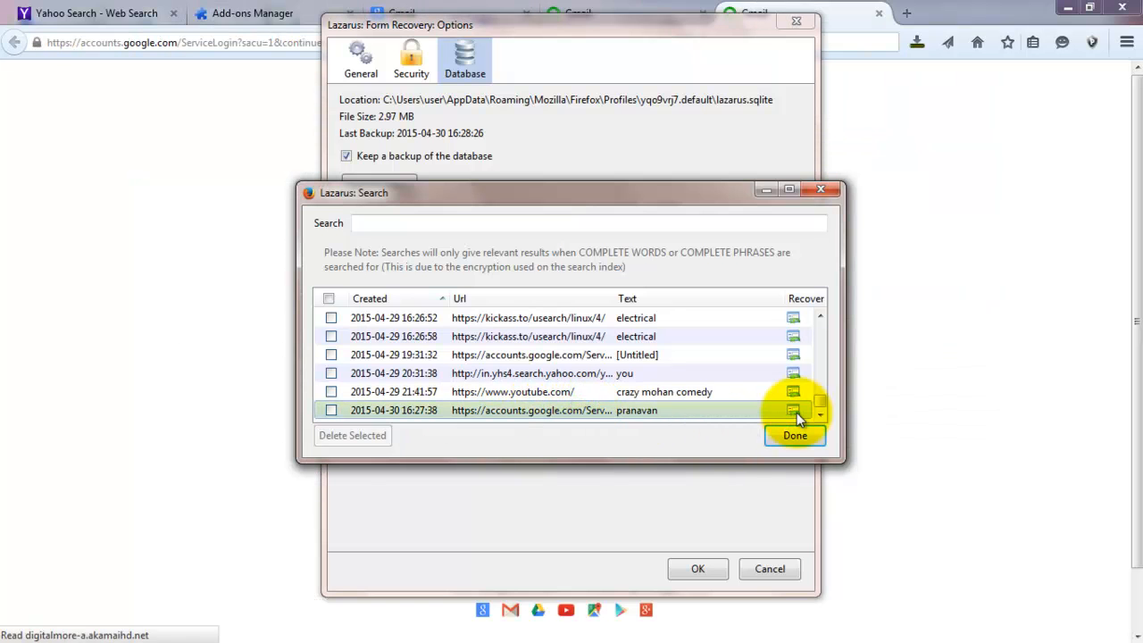
{"action": "left_click", "coordinate": [793, 410]}
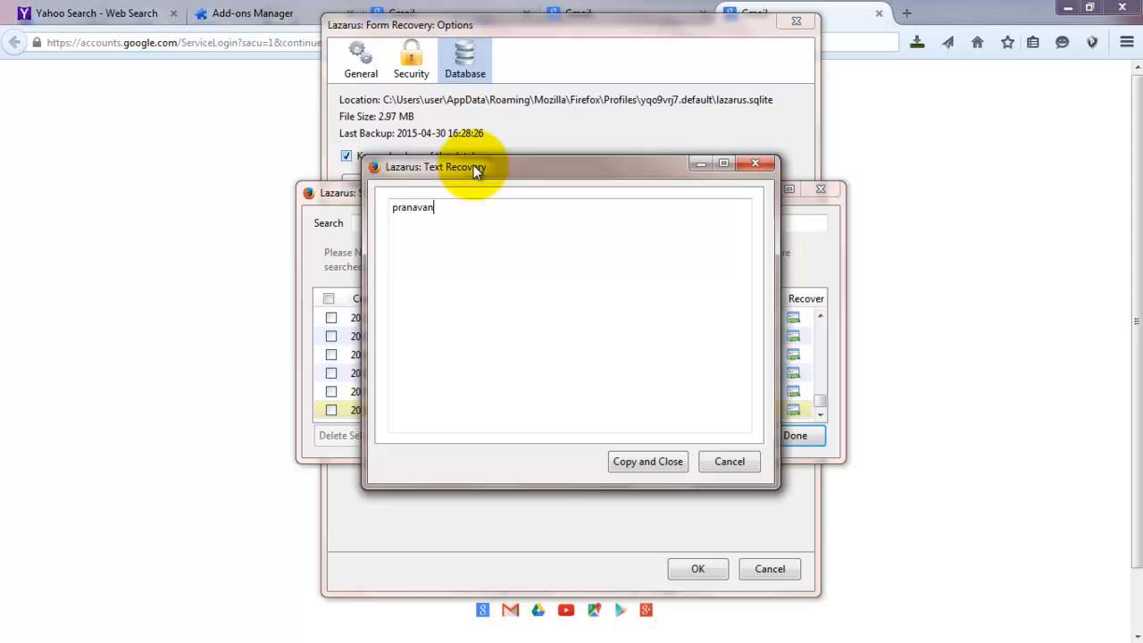
{"action": "left_click_drag", "start_coordinate": [435, 167], "coordinate": [710, 217]}
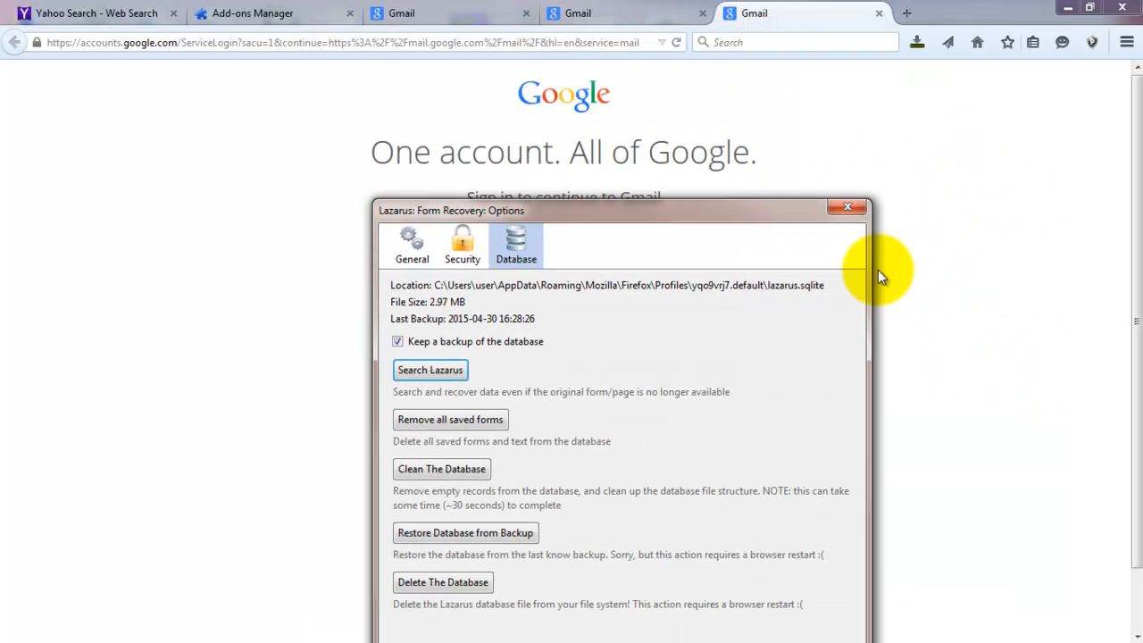
- Type 'ha', pick the suggested account, and sign in with the recovered password
{"action": "left_click", "coordinate": [847, 207]}
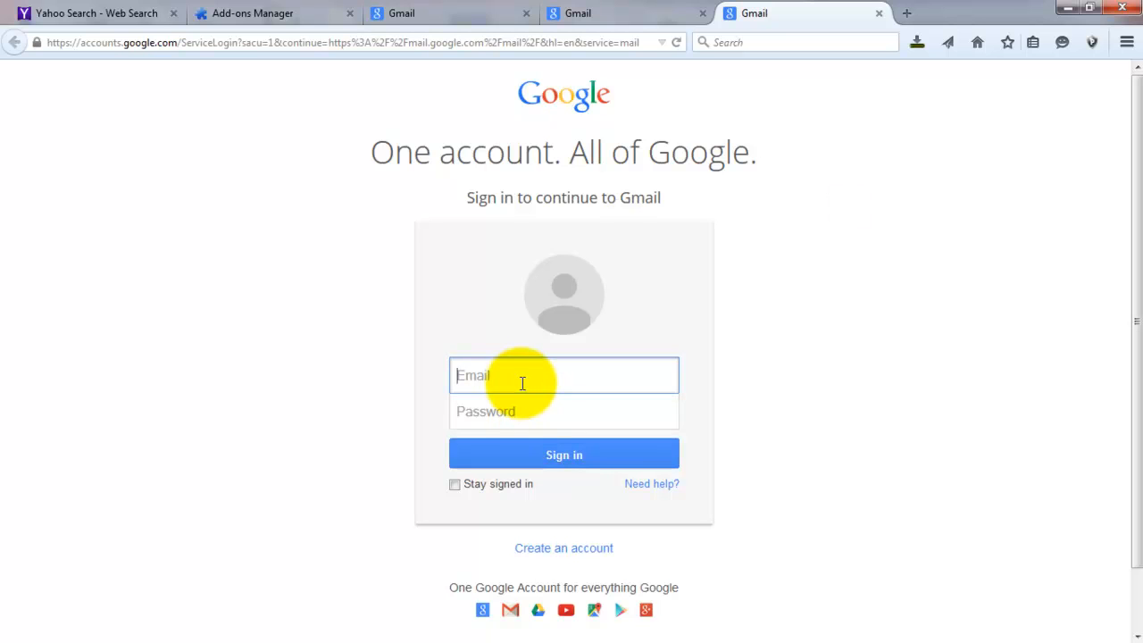
{"action": "type", "text": "ha"}
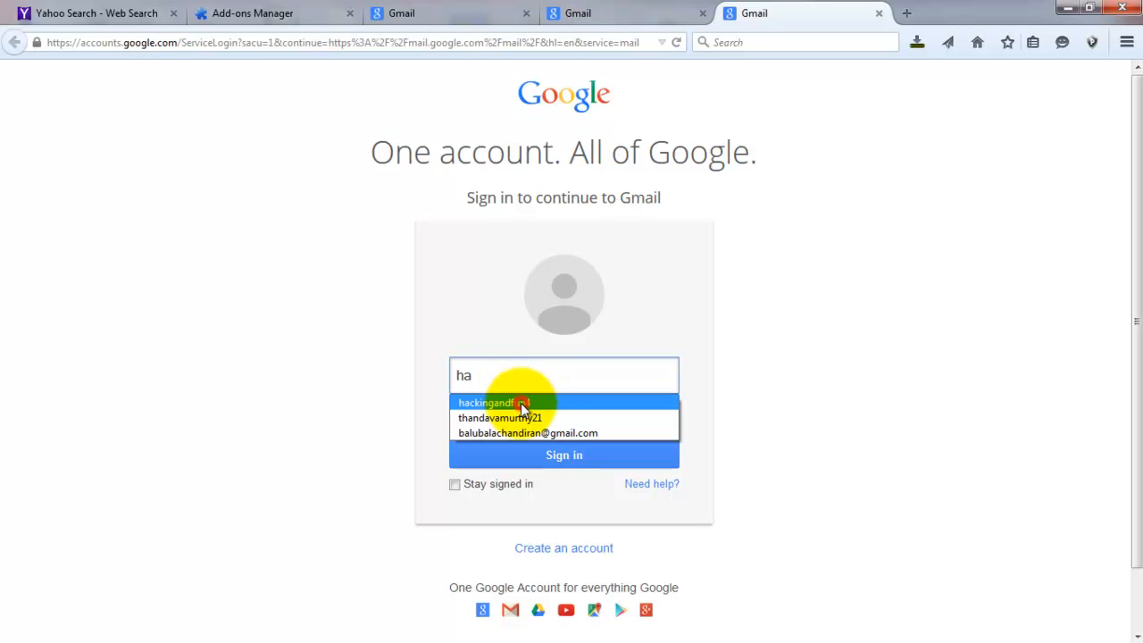
{"action": "left_click", "coordinate": [489, 402]}
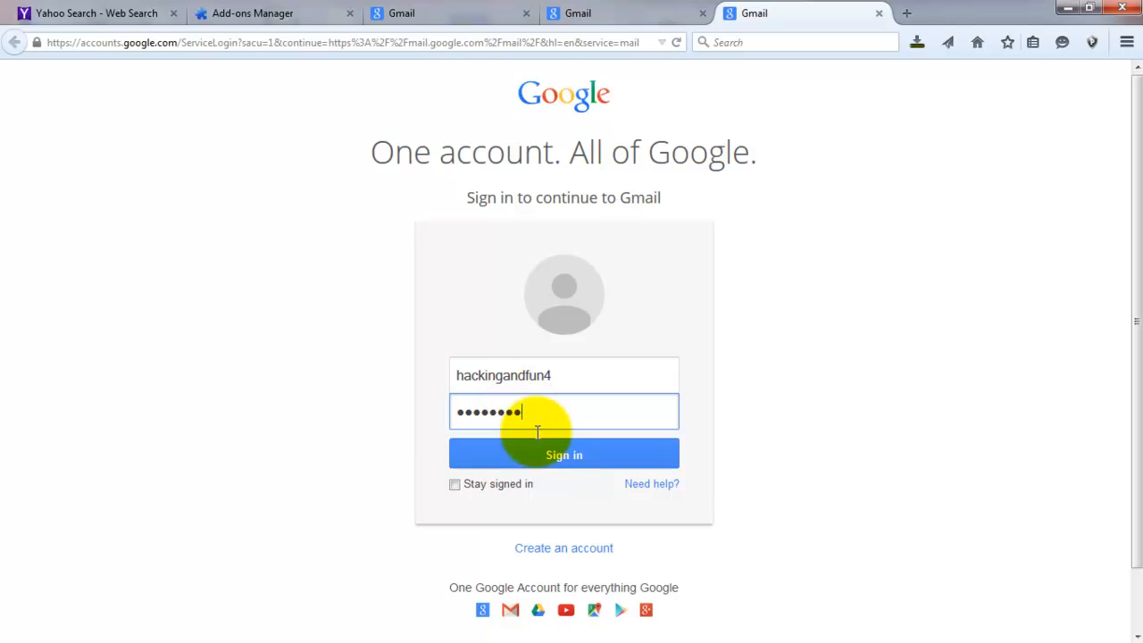
{"action": "left_click", "coordinate": [563, 454]}
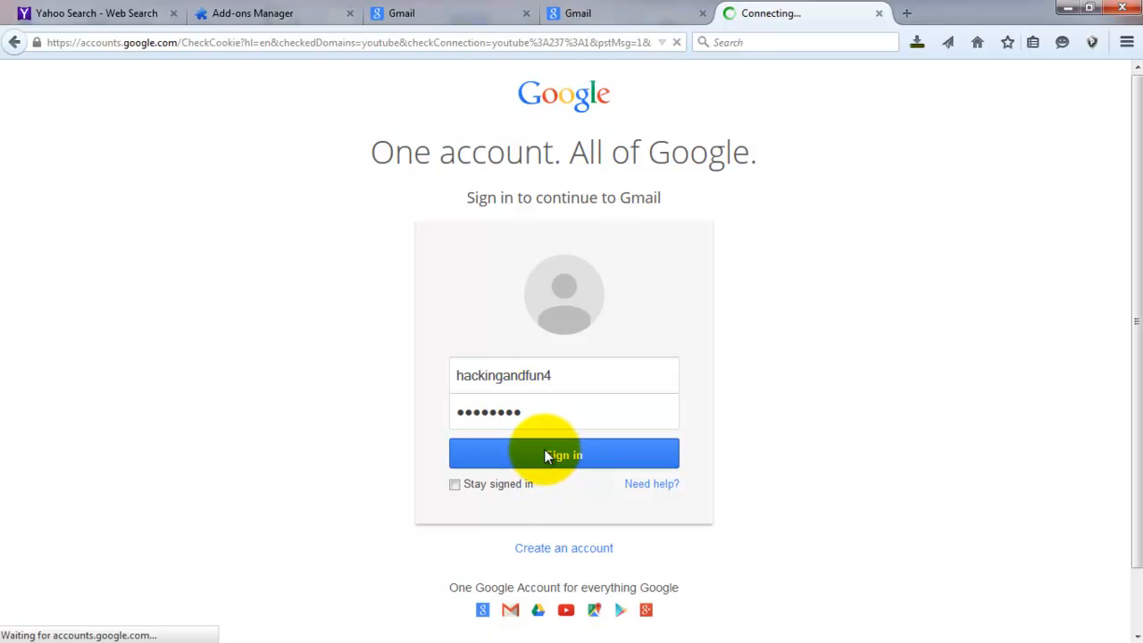
{"action": "left_click", "coordinate": [564, 454]}
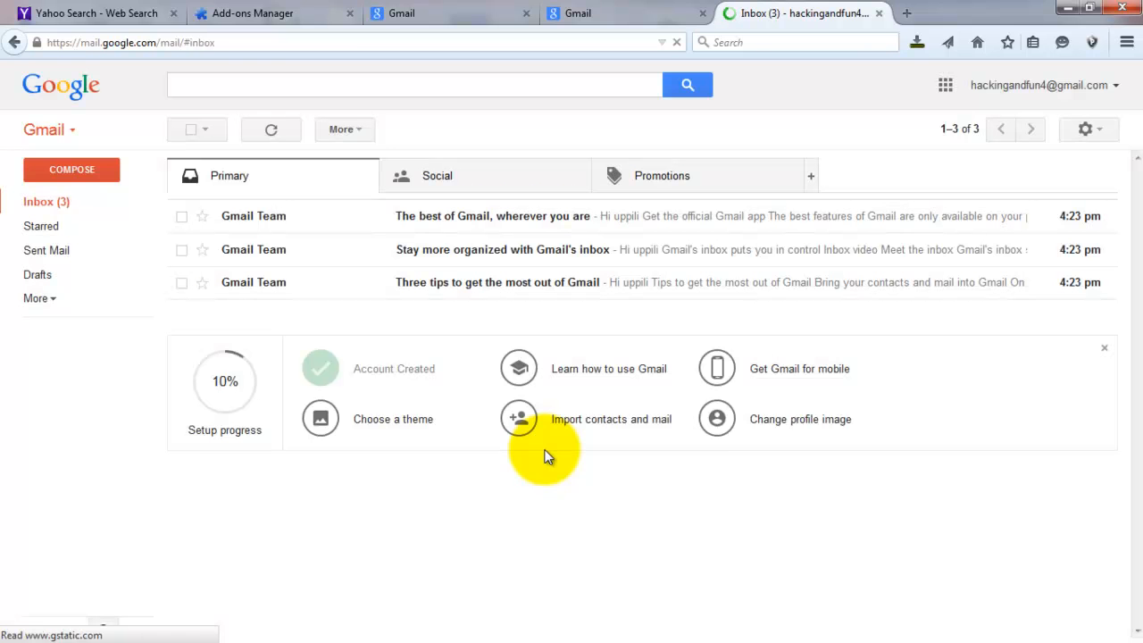
- Open the account email dropdown and select the account holder's name
{"action": "left_click", "coordinate": [1041, 84]}
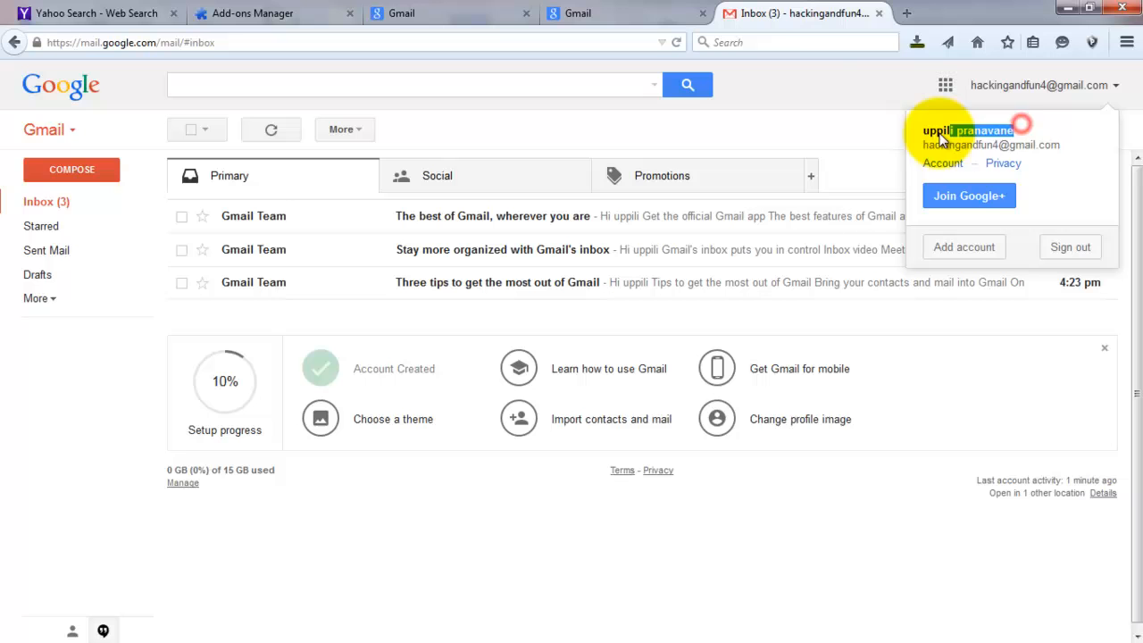
{"action": "double_click", "coordinate": [966, 131]}
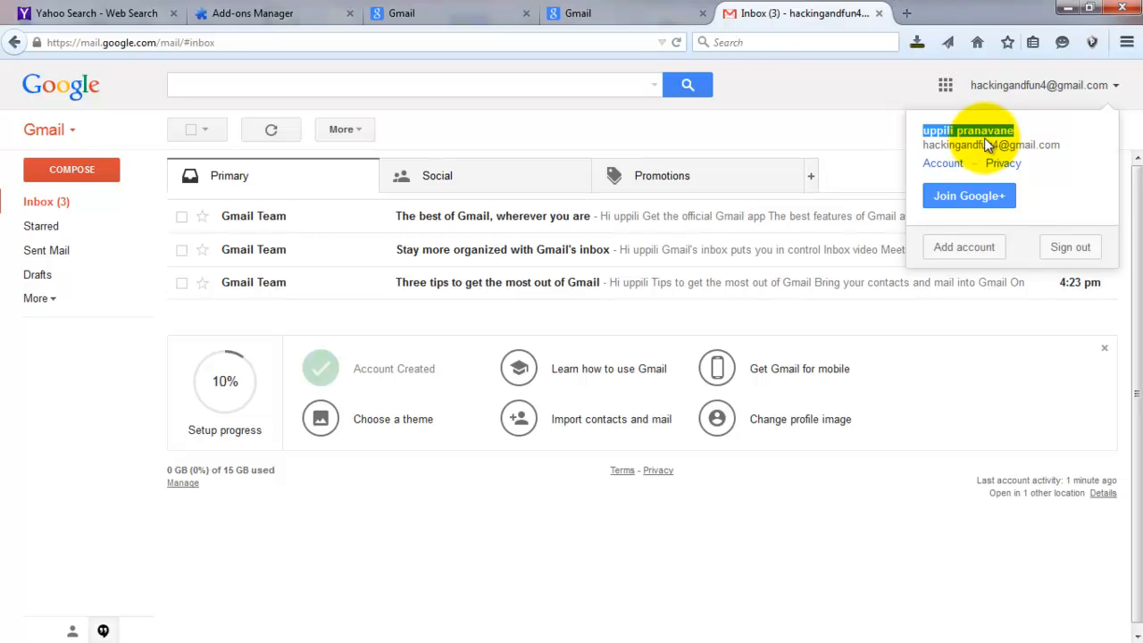
{"action": "mouse_move", "coordinate": [911, 13]}
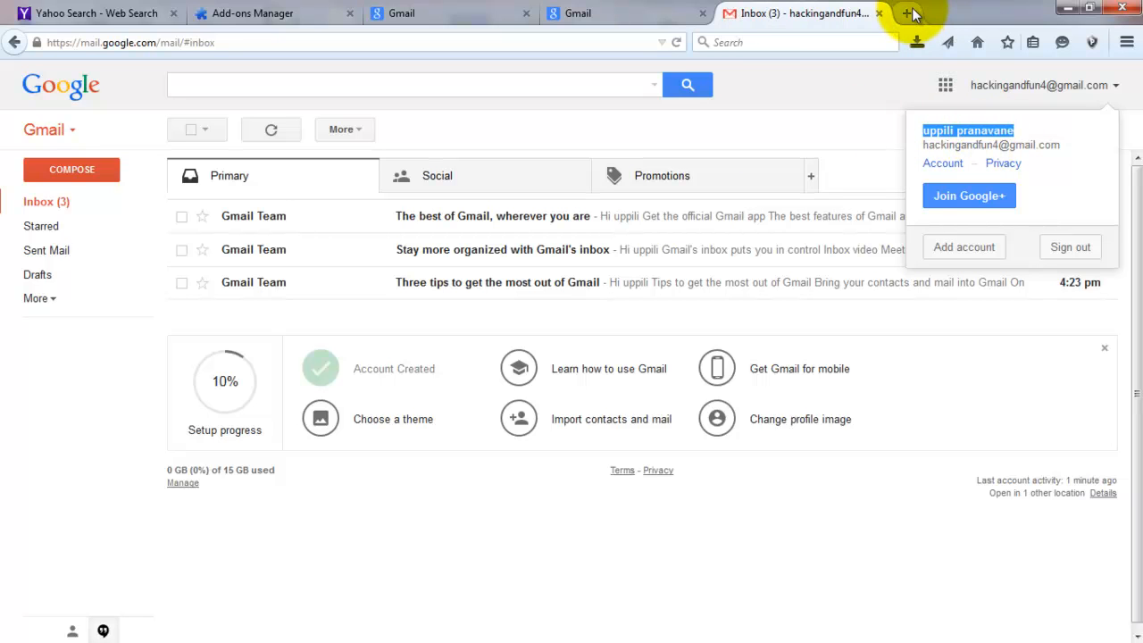